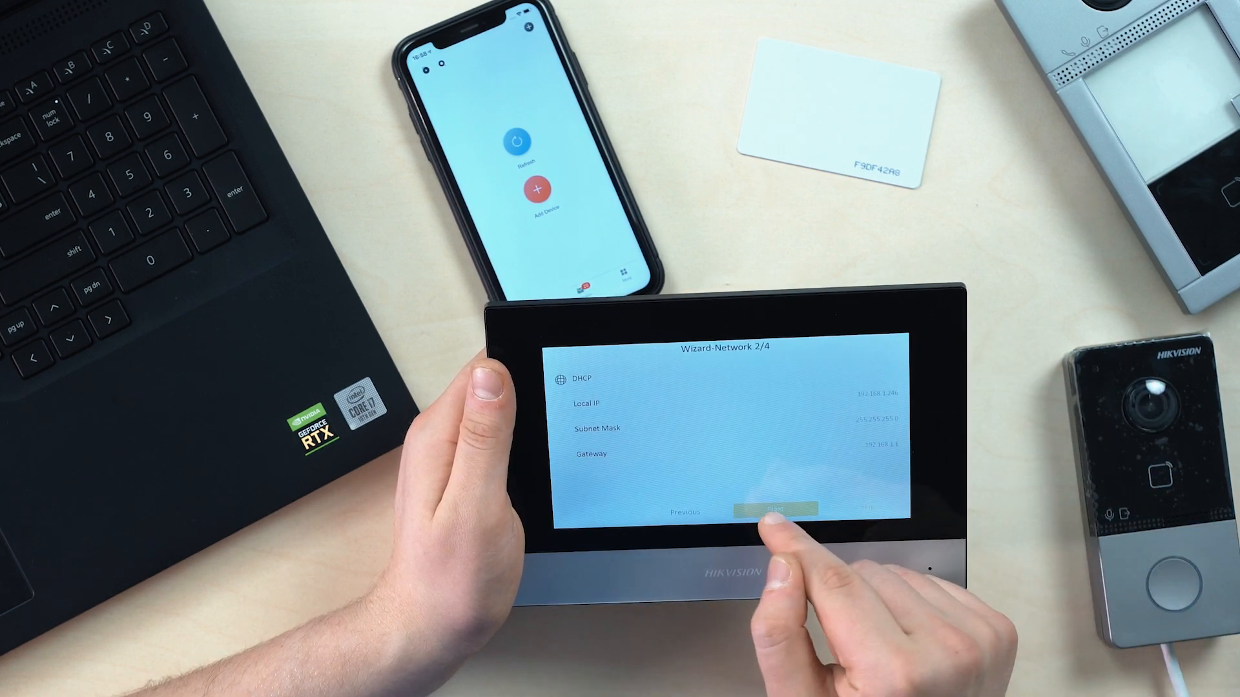
Advance the indoor station wizard from Network 2/4 to the Related Devices 4/4 step
{"action": "left_click", "coordinate": [772, 512]}
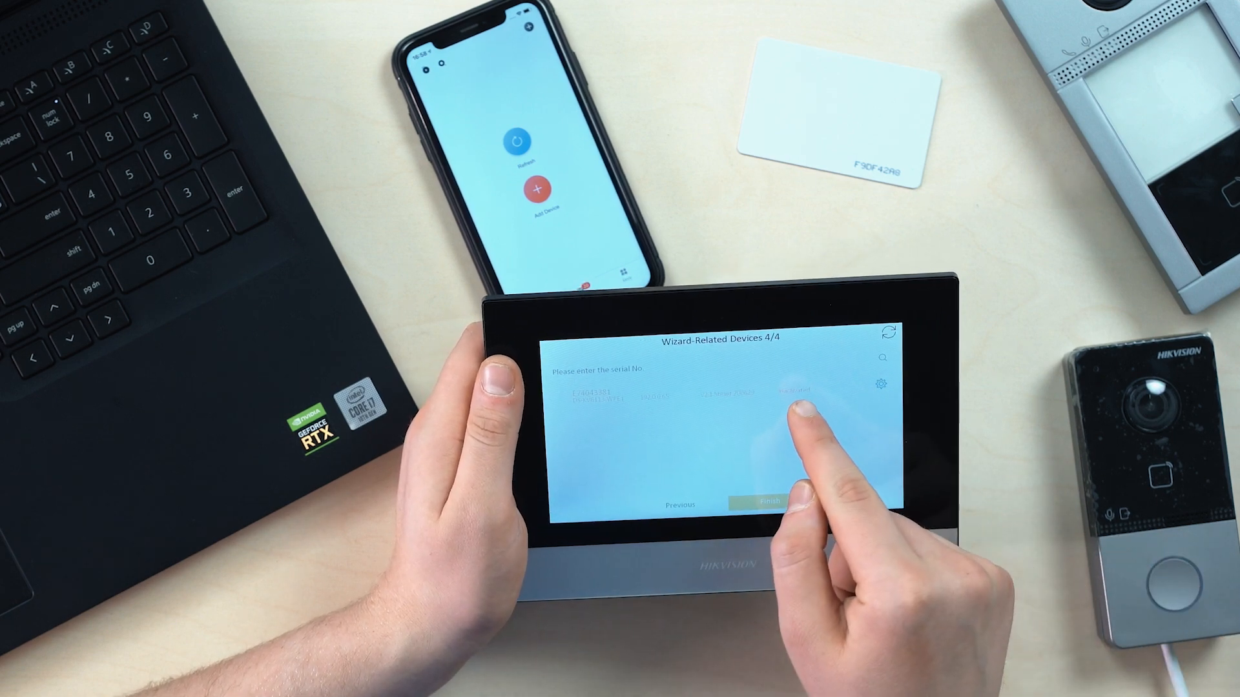
{"action": "left_click", "coordinate": [801, 392]}
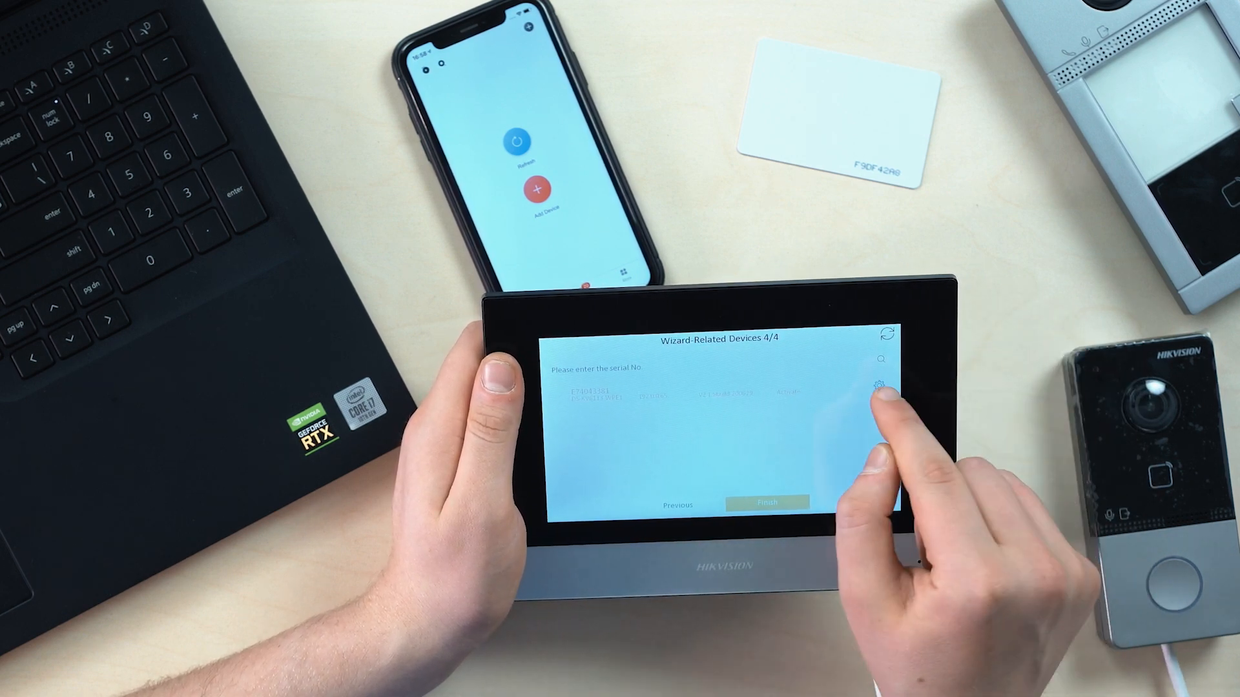
{"action": "left_click", "coordinate": [880, 388]}
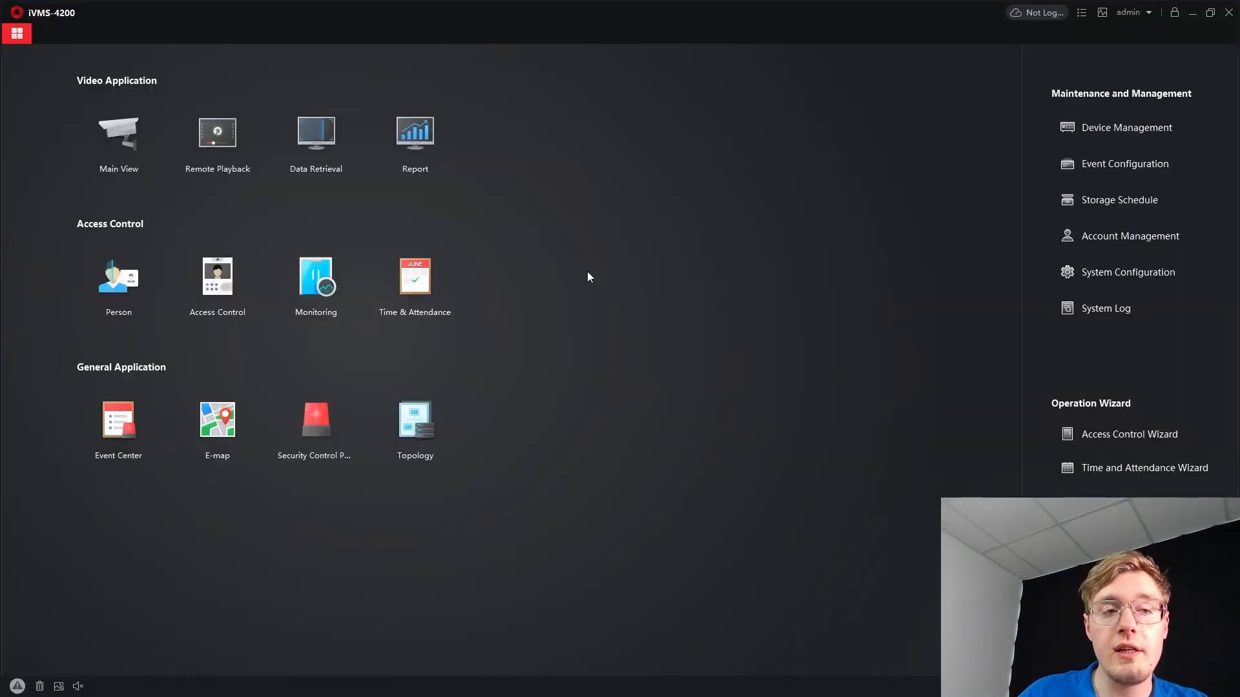
Add door station 192.168.1.60 with admin credentials and Synchronize Time enabled
{"action": "left_click", "coordinate": [1126, 127]}
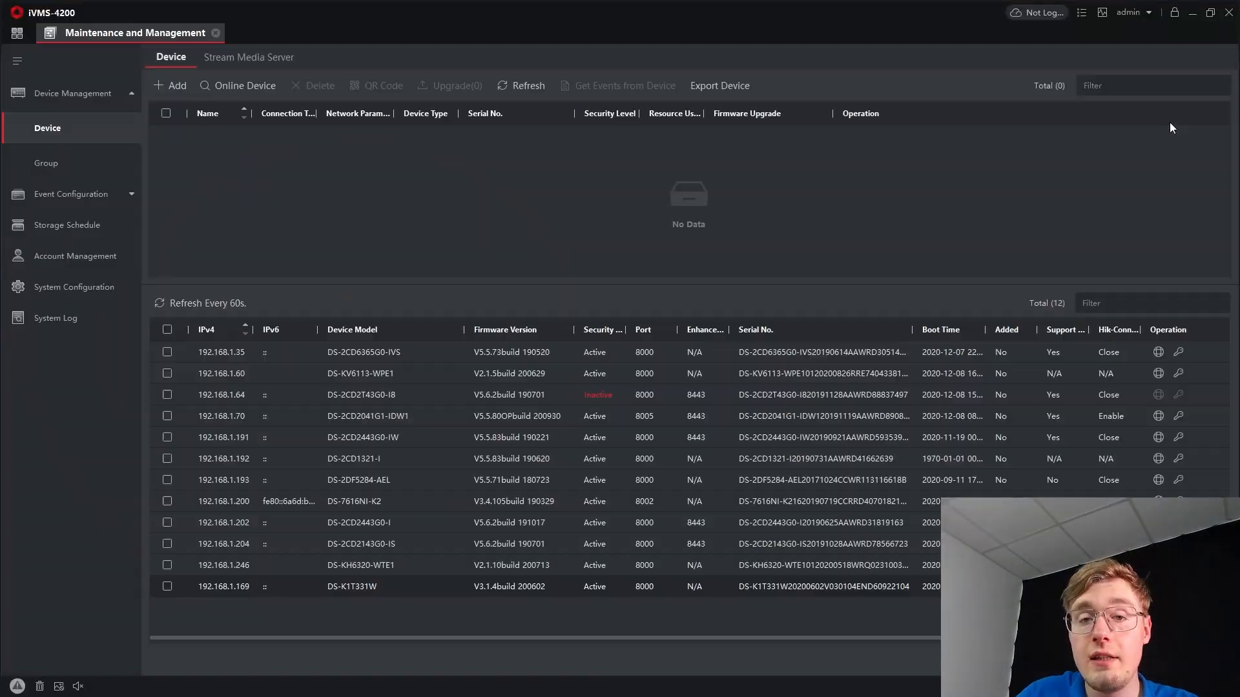
{"action": "mouse_move", "coordinate": [226, 303]}
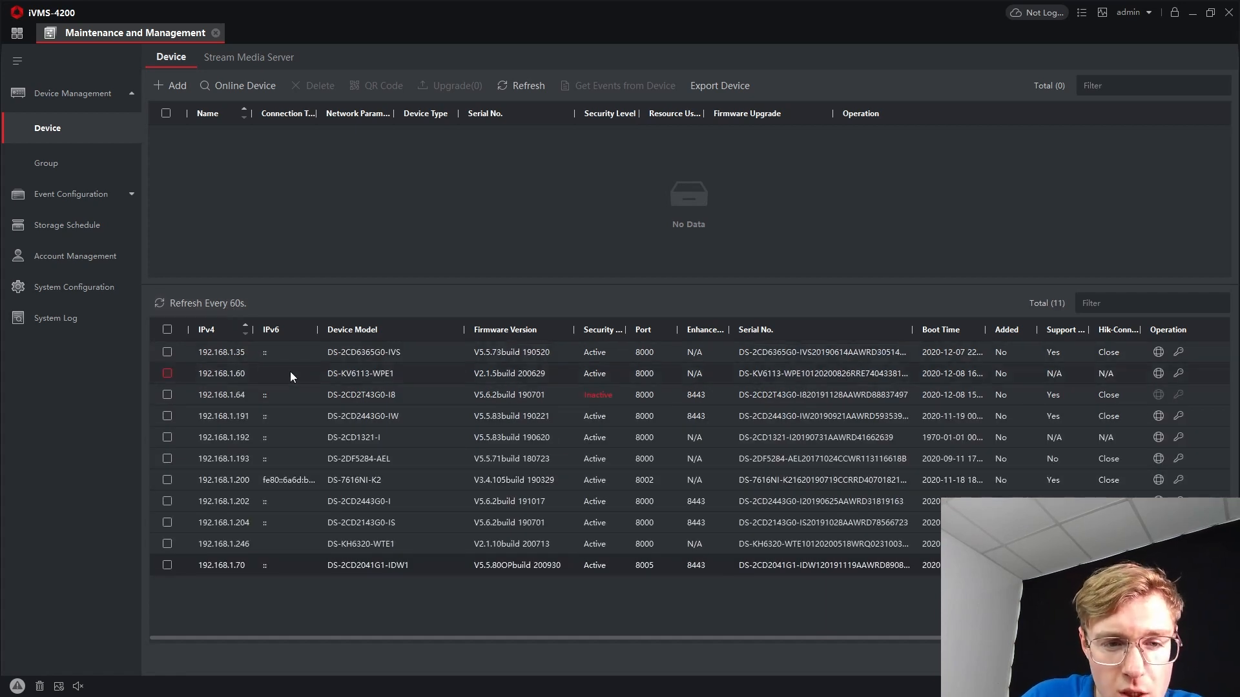
{"action": "left_click", "coordinate": [167, 373]}
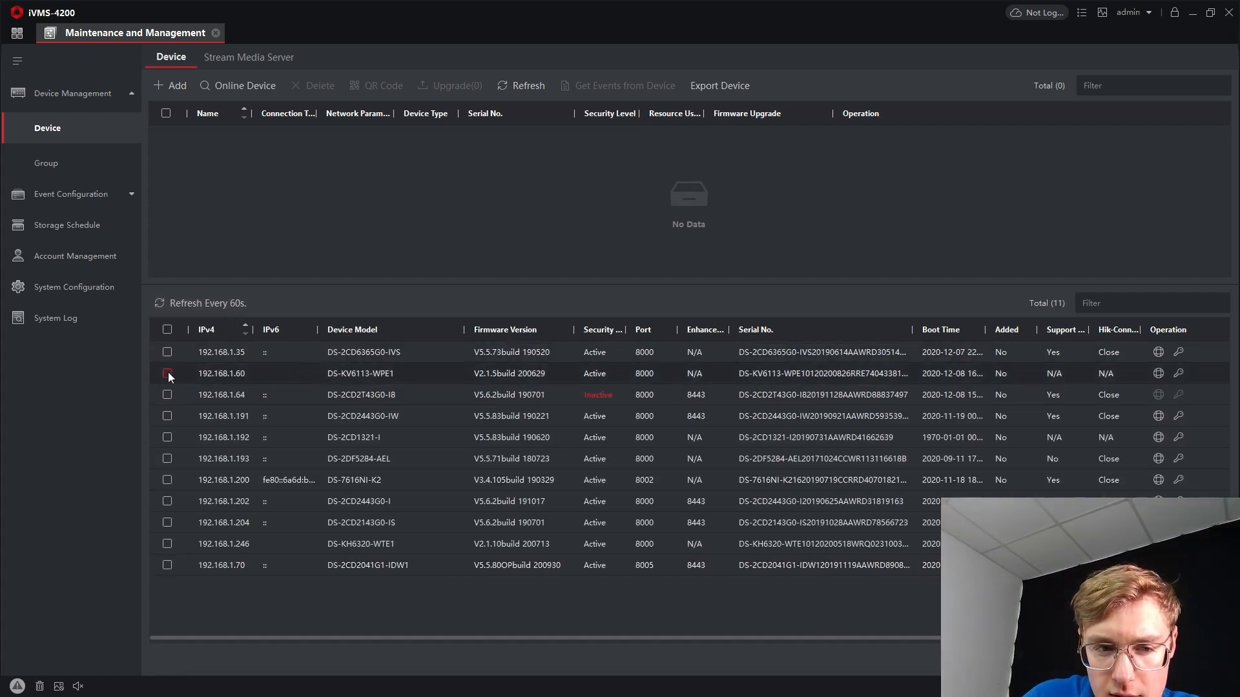
{"action": "left_click", "coordinate": [166, 373]}
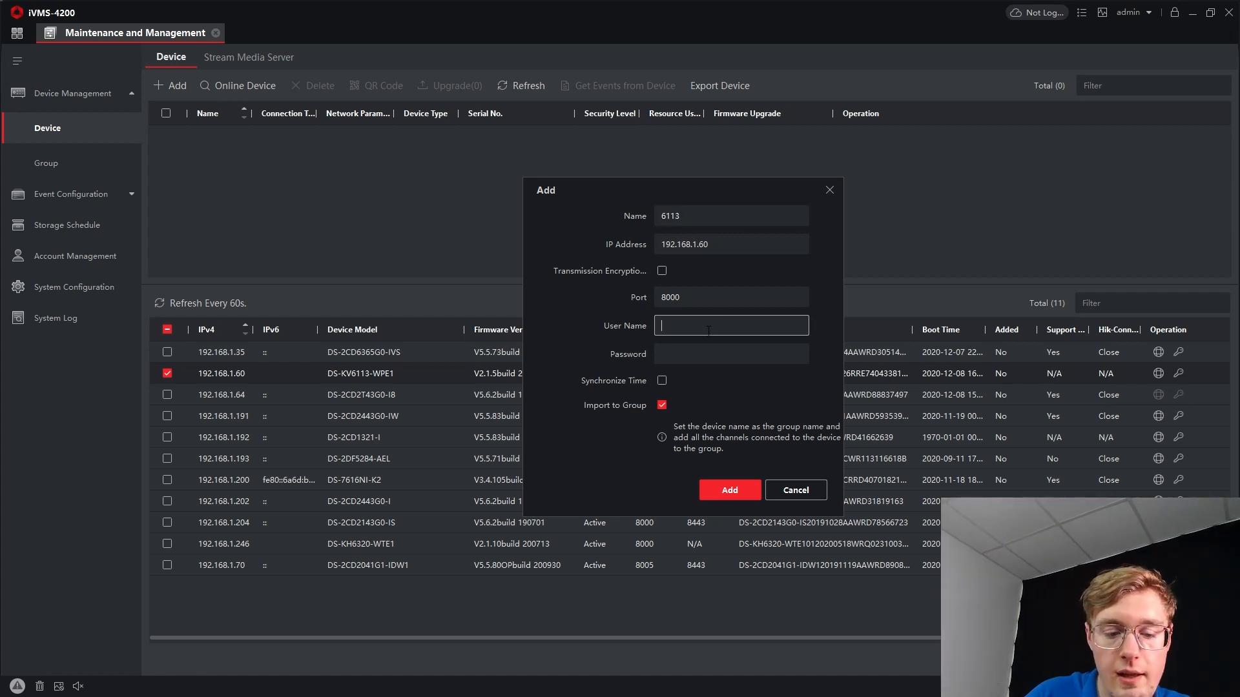
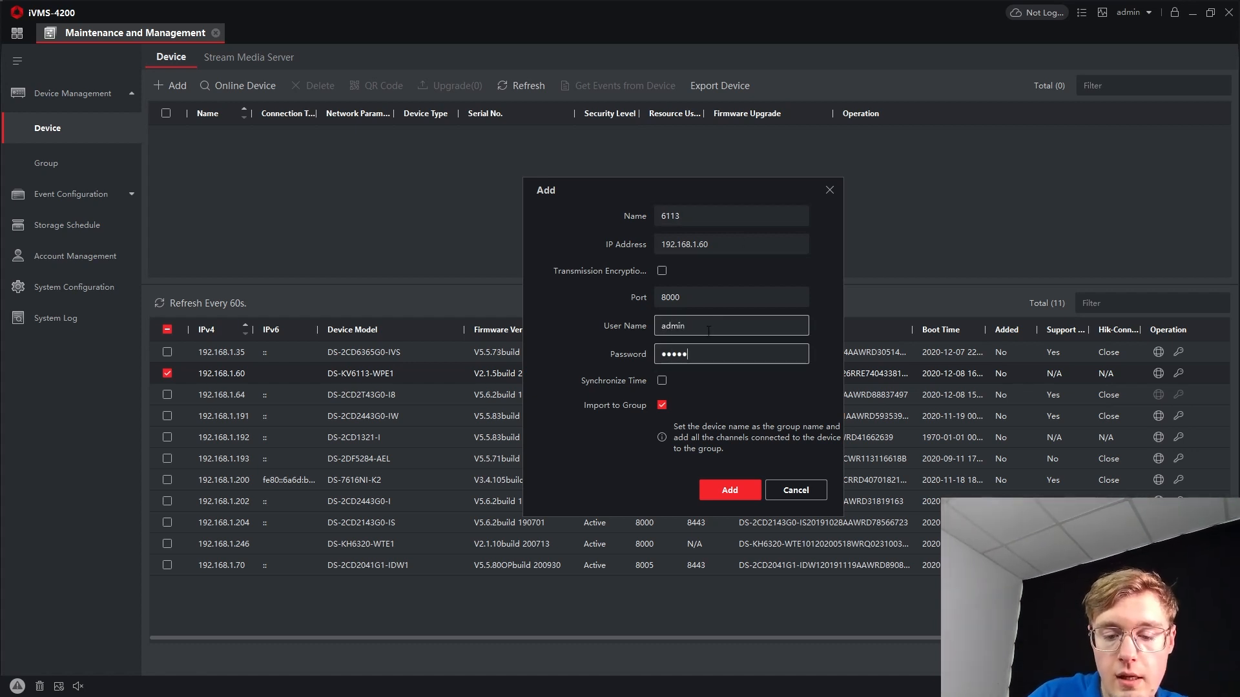
{"action": "left_click", "coordinate": [661, 380]}
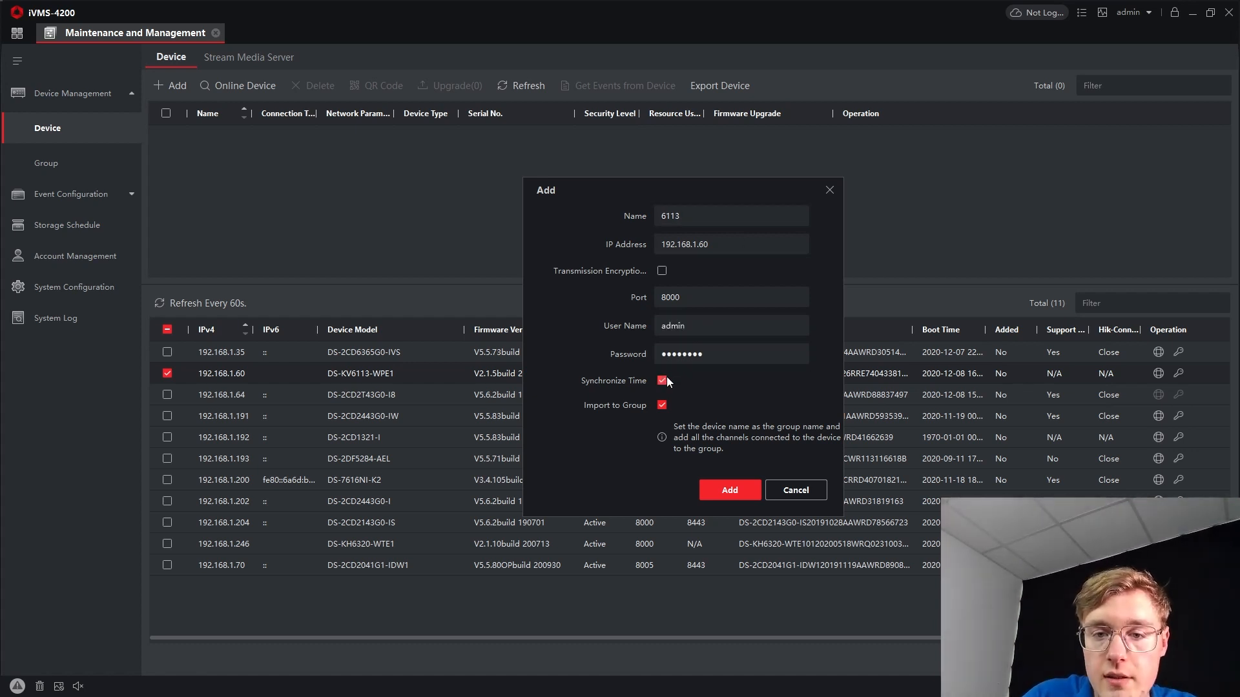
{"action": "left_click", "coordinate": [728, 489]}
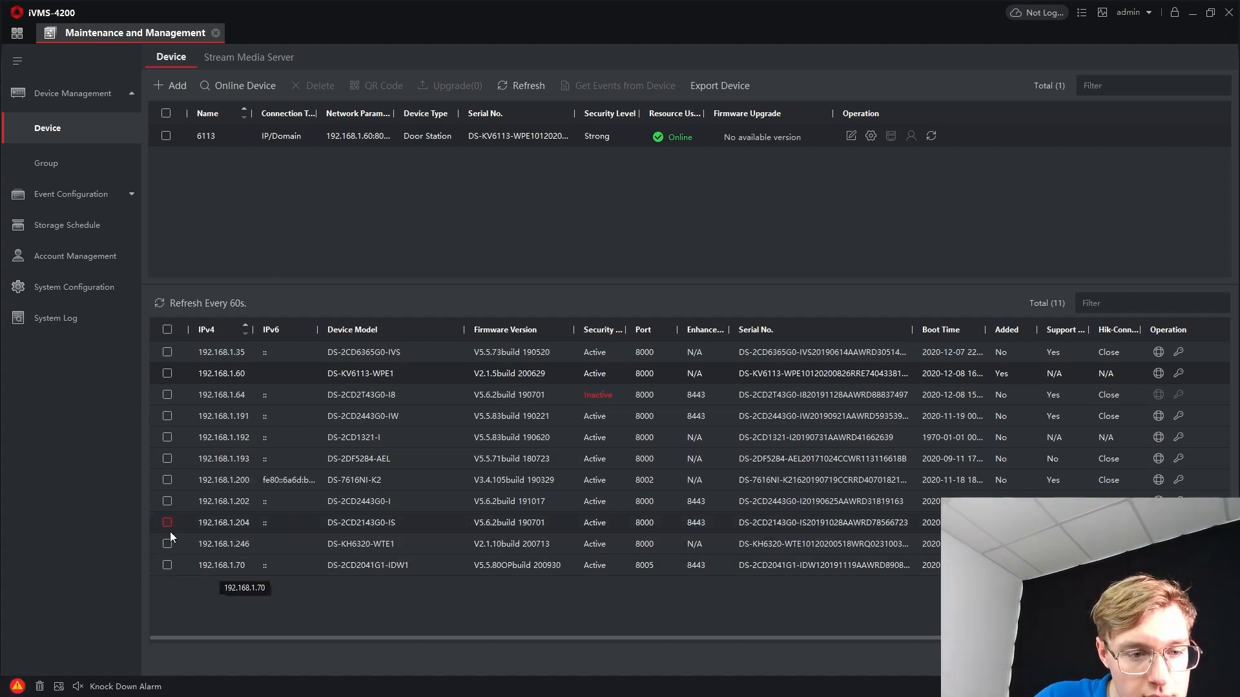
Mark indoor station 192.168.1.246 in the online device list
{"action": "left_click", "coordinate": [168, 544]}
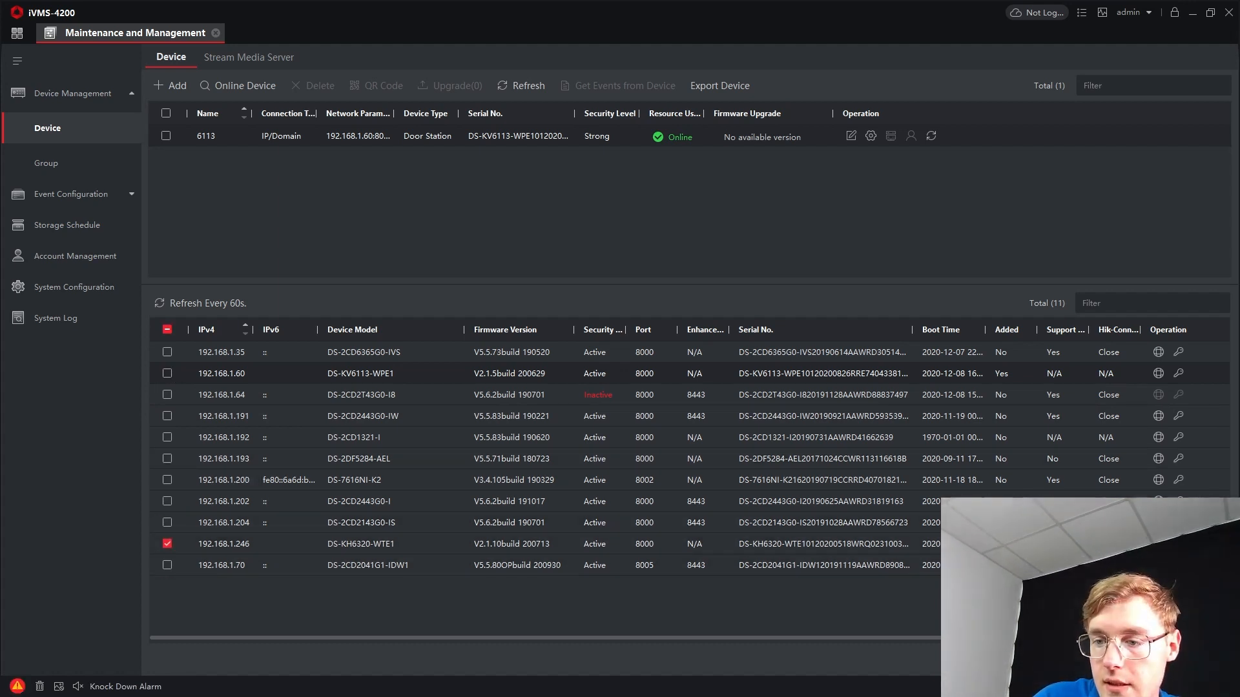
Add indoor station 192.168.1.246 named 6320 with time synchronization, then return home
{"action": "left_click", "coordinate": [171, 86]}
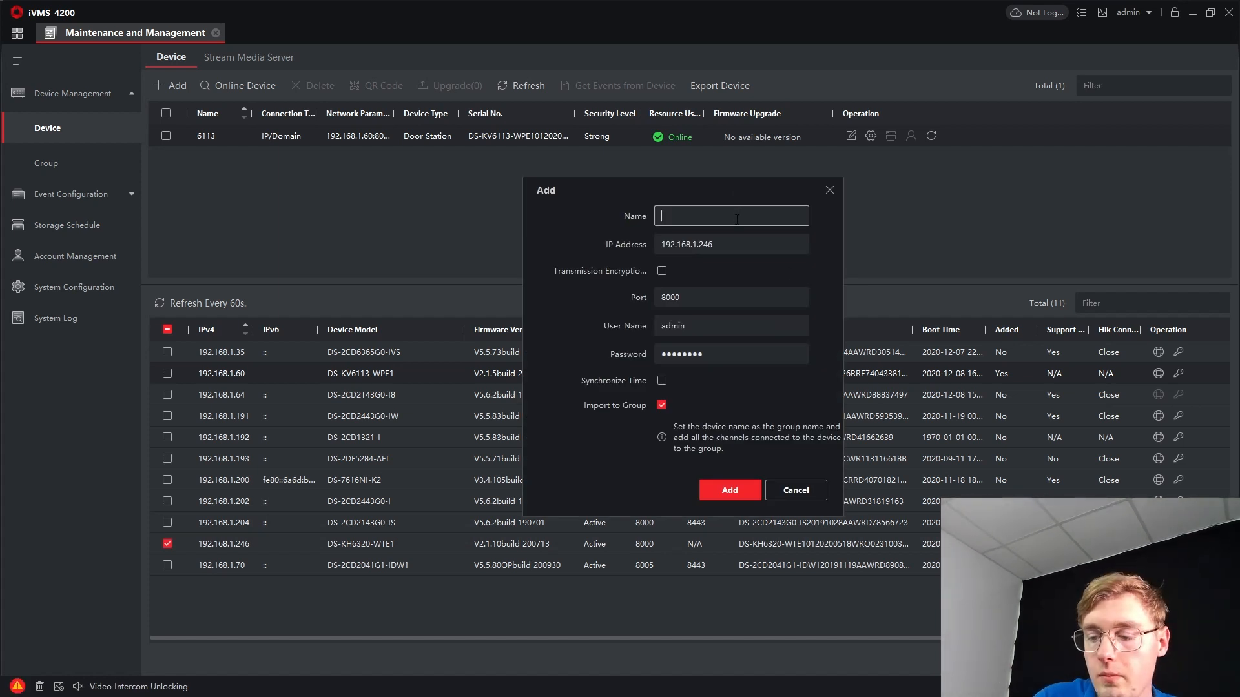
{"action": "type", "text": "6320"}
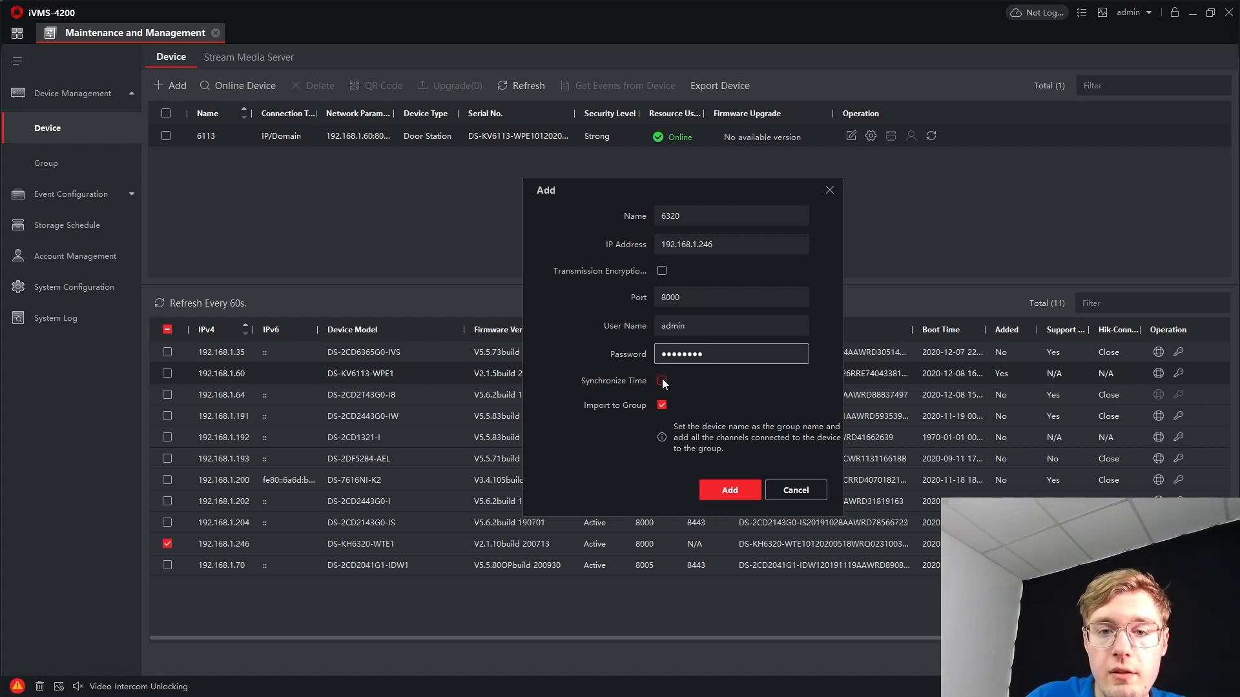
{"action": "left_click", "coordinate": [730, 491]}
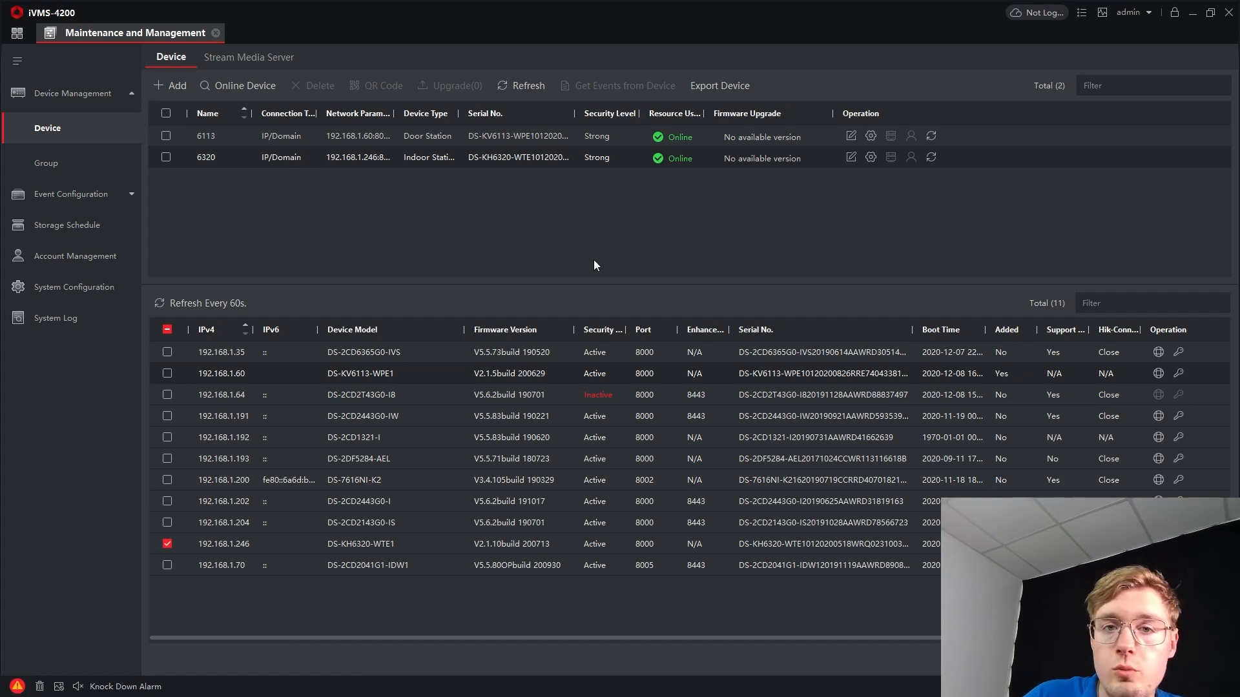
{"action": "mouse_move", "coordinate": [535, 86]}
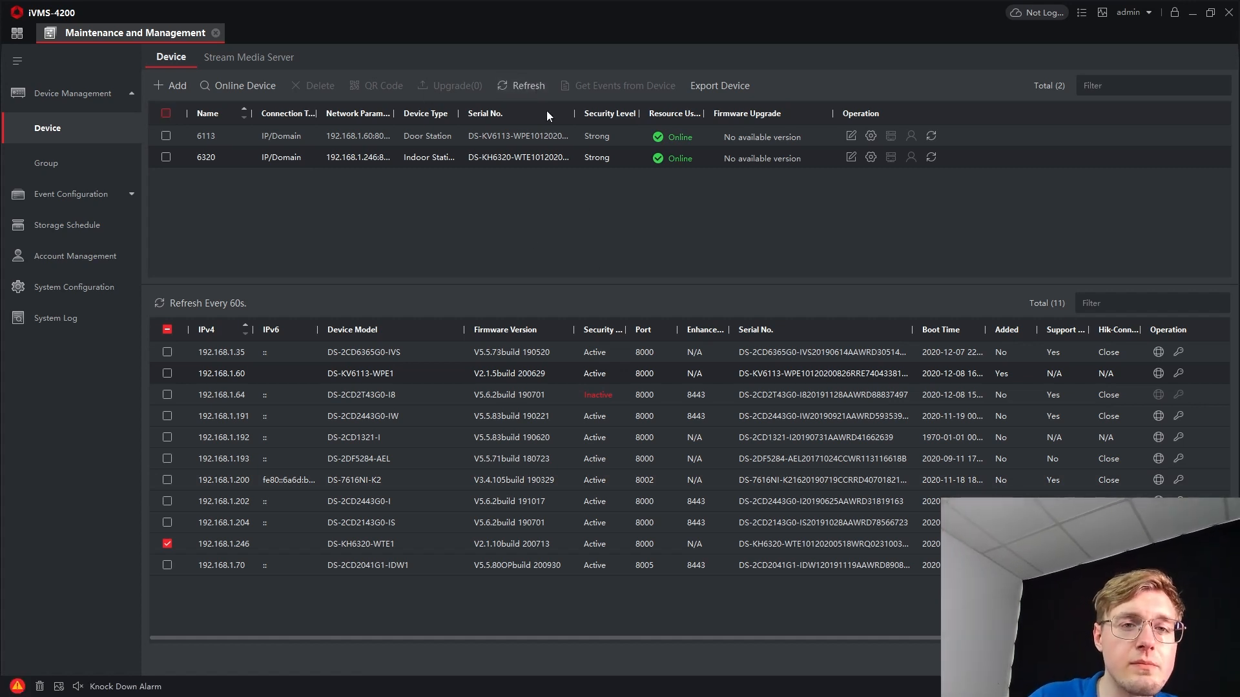
{"action": "left_click", "coordinate": [15, 32]}
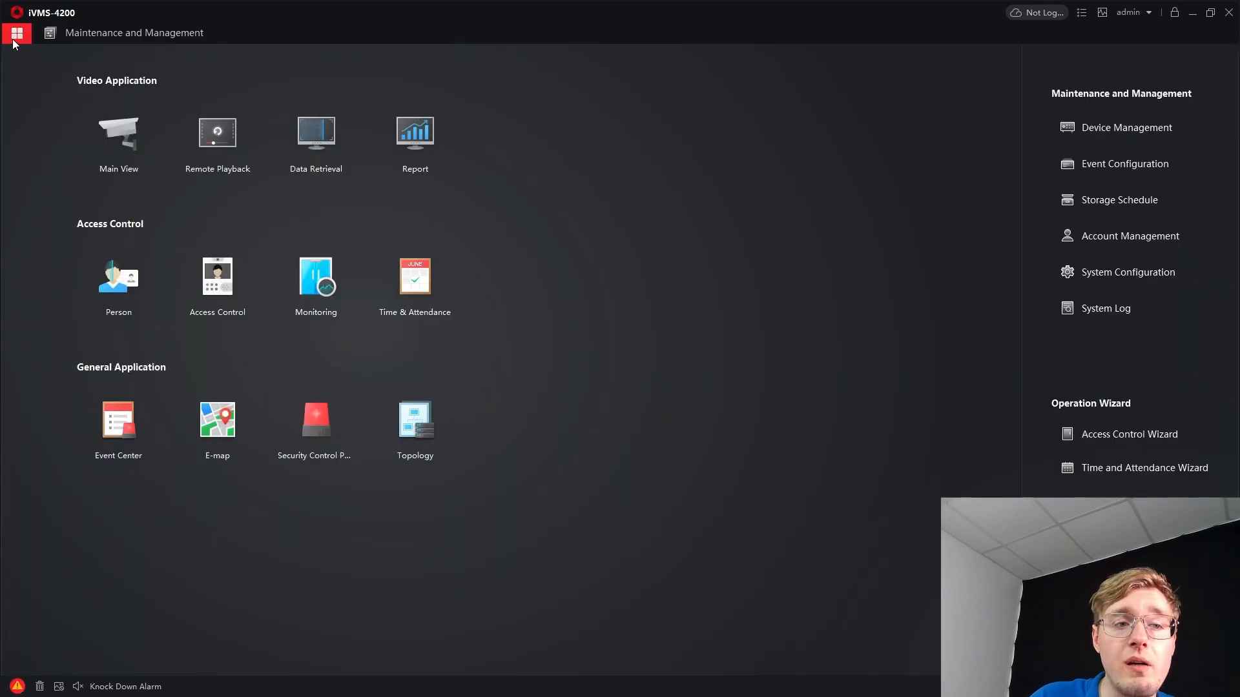
Rename the organization in Person management to Pipl Systems
{"action": "left_click", "coordinate": [119, 276]}
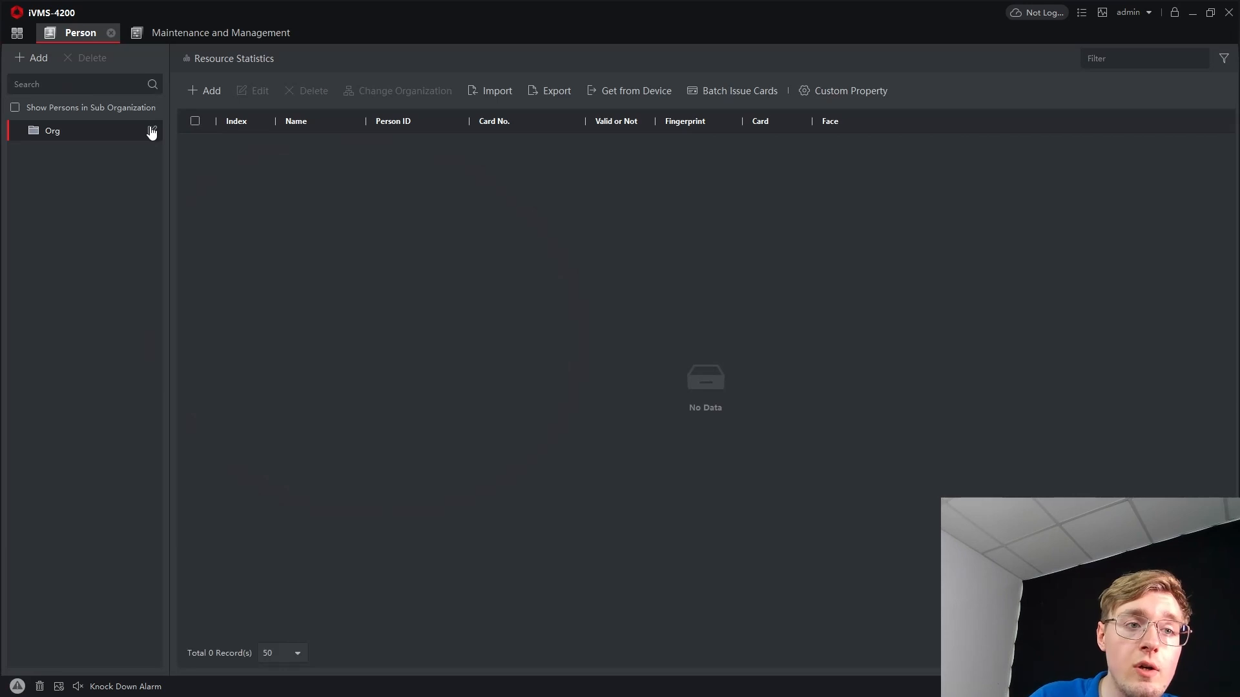
{"action": "type", "text": "Pipl Systems"}
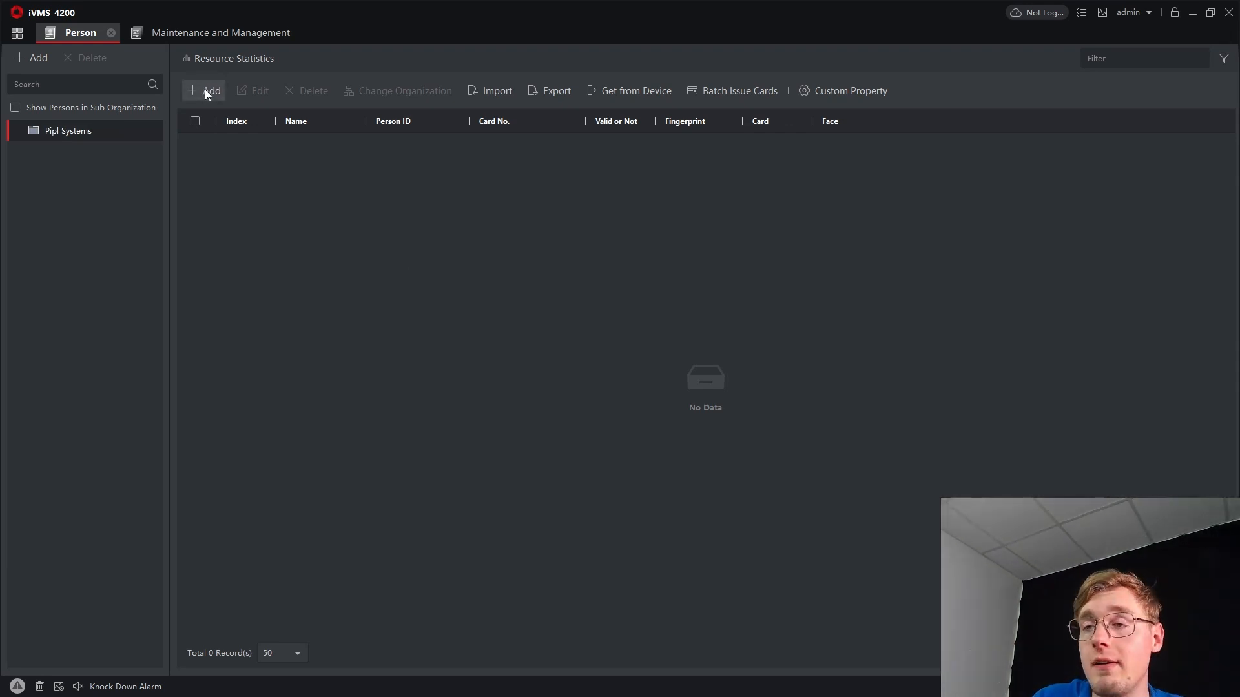
{"action": "left_click", "coordinate": [204, 90]}
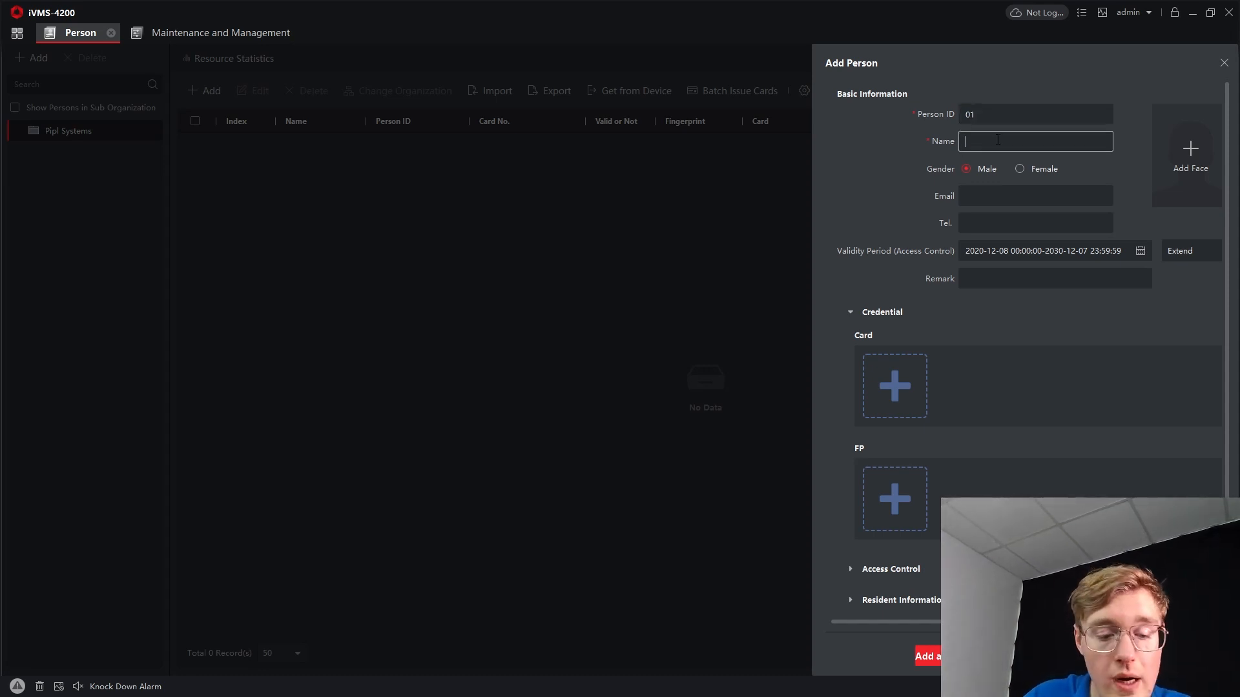
{"action": "type", "text": "DAniel"}
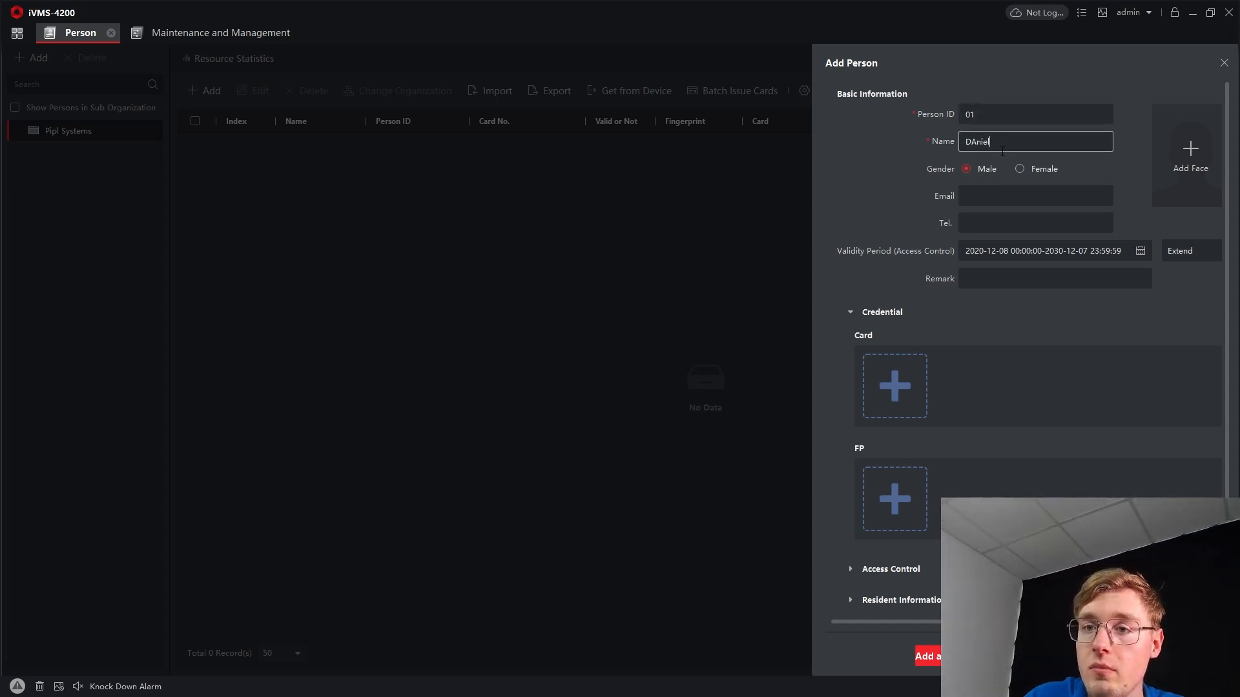
{"action": "type", "text": "Daniel"}
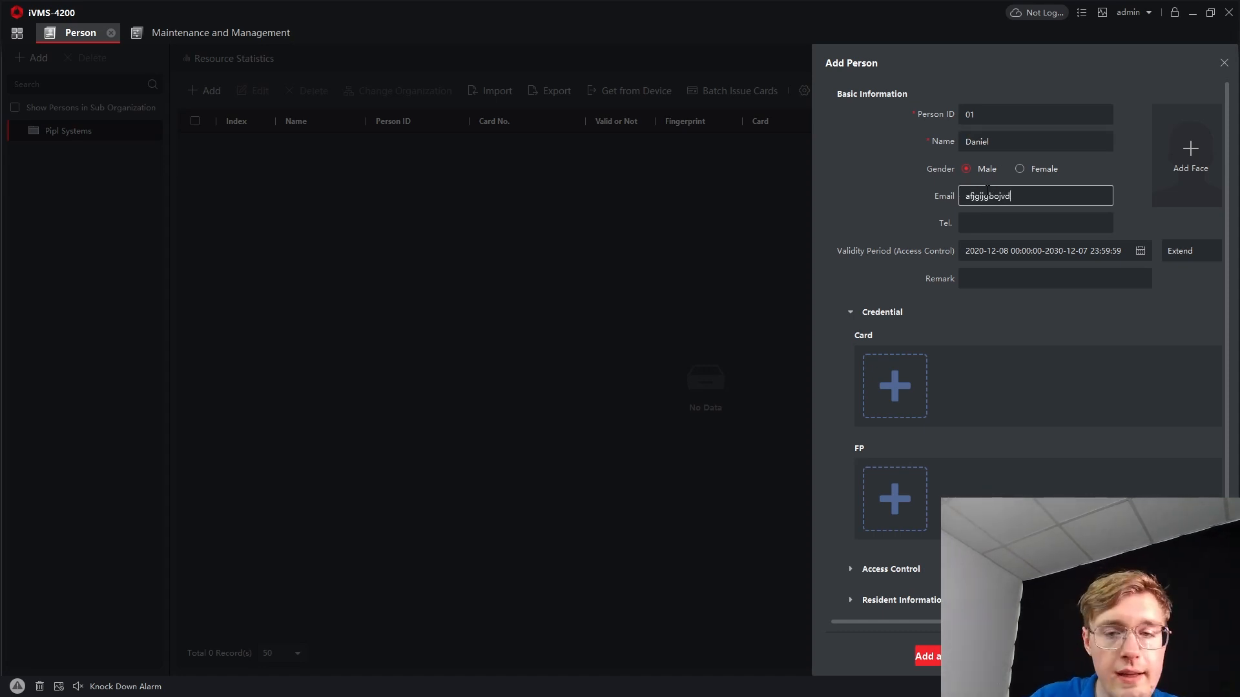
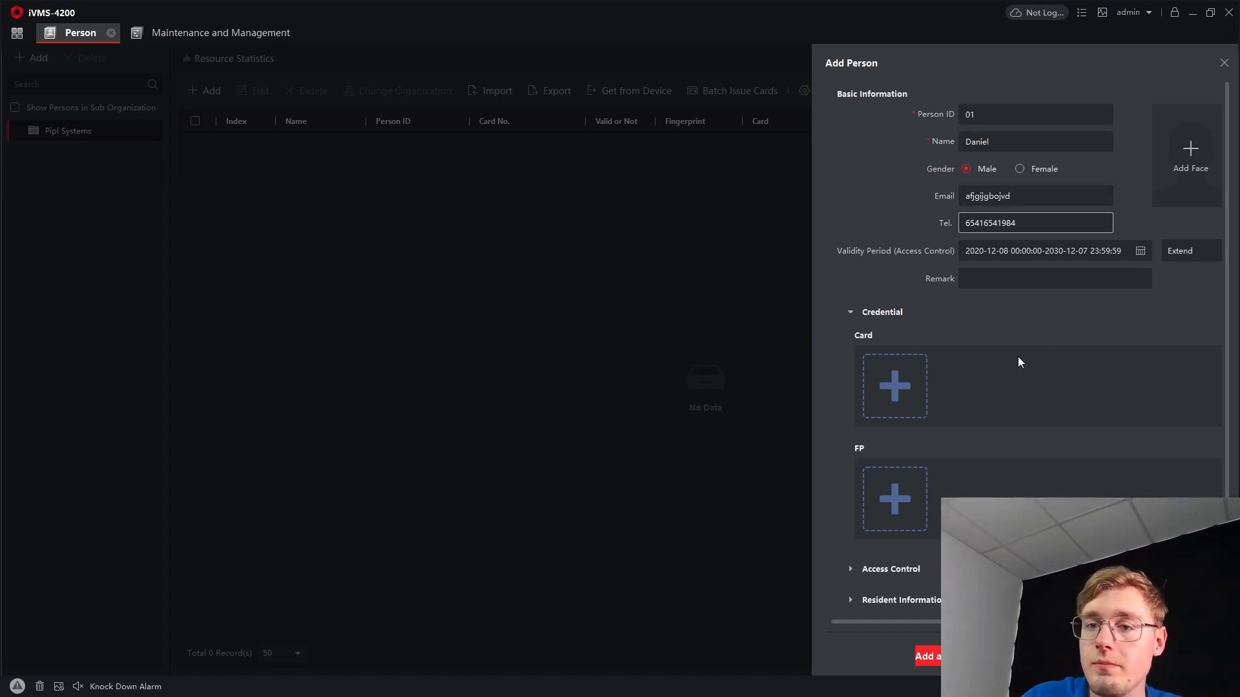
{"action": "left_click", "coordinate": [894, 387]}
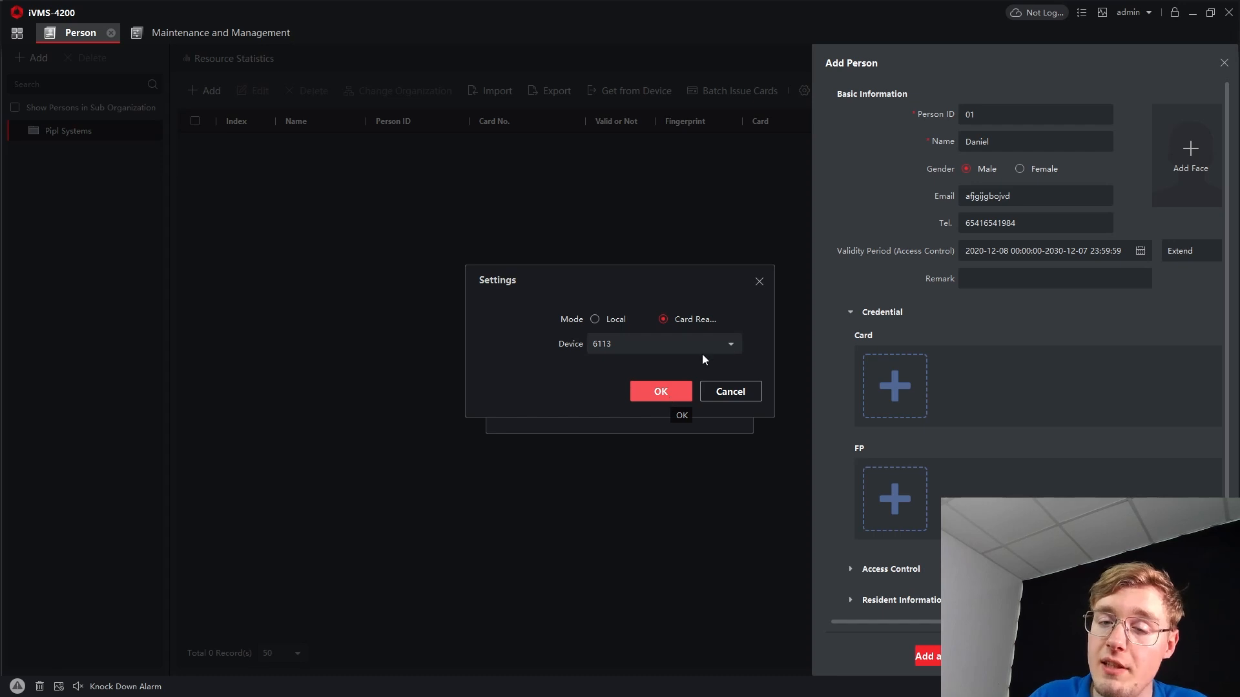
{"action": "left_click", "coordinate": [660, 392]}
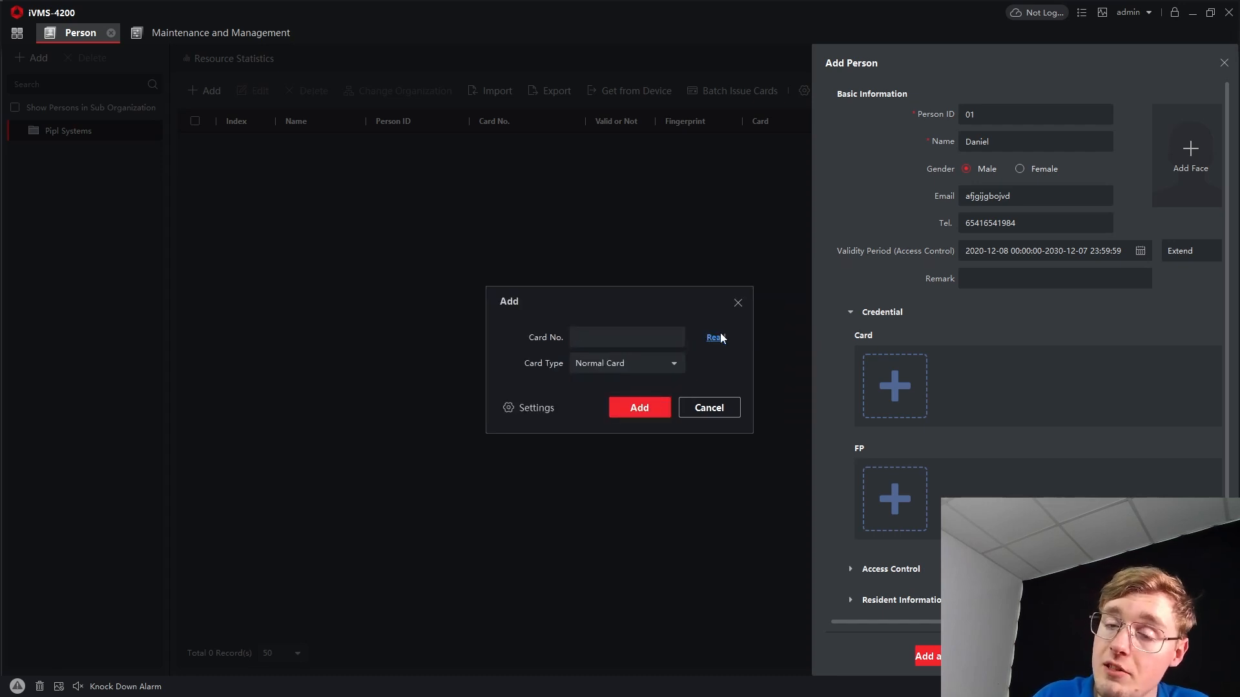
{"action": "left_click", "coordinate": [713, 337]}
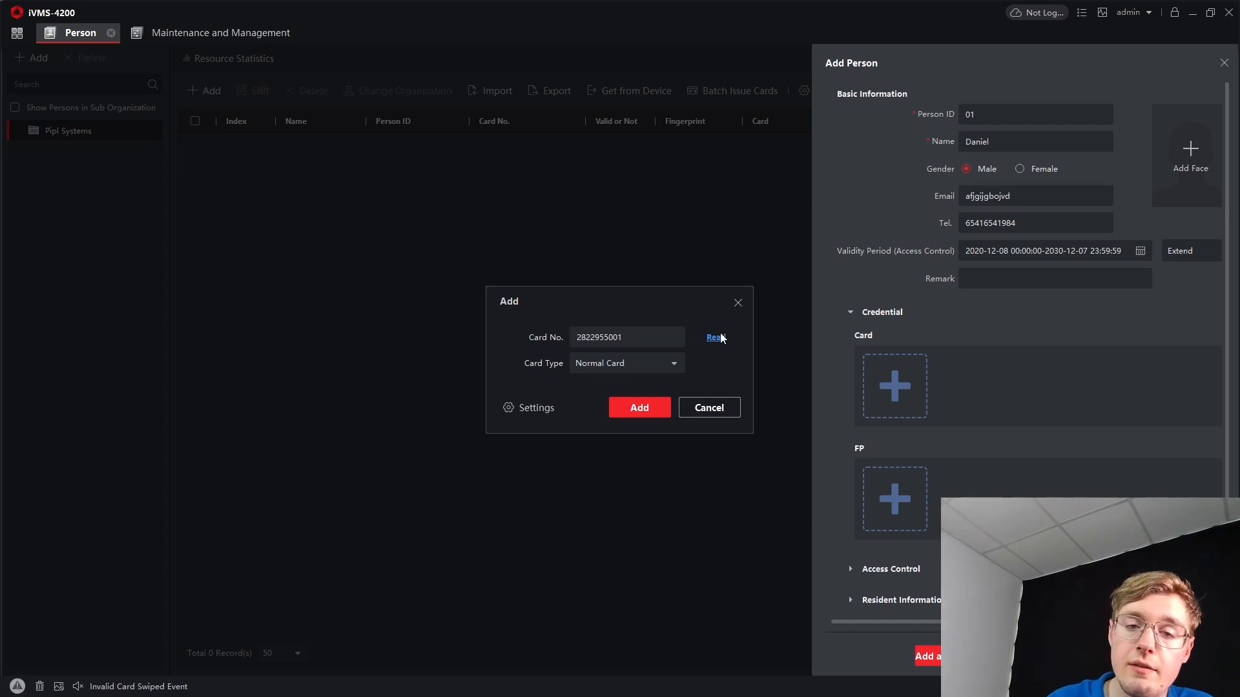
{"action": "left_click", "coordinate": [639, 407]}
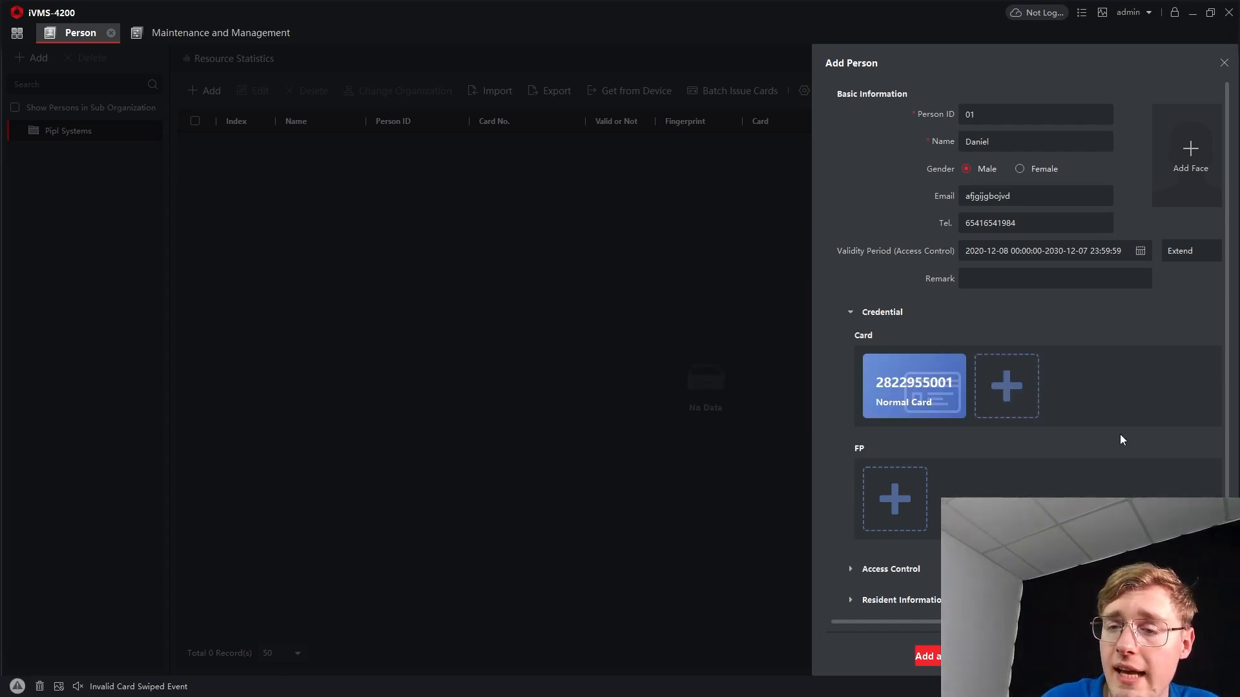
{"action": "scroll", "scroll_direction": "down", "scroll_amount": 3}
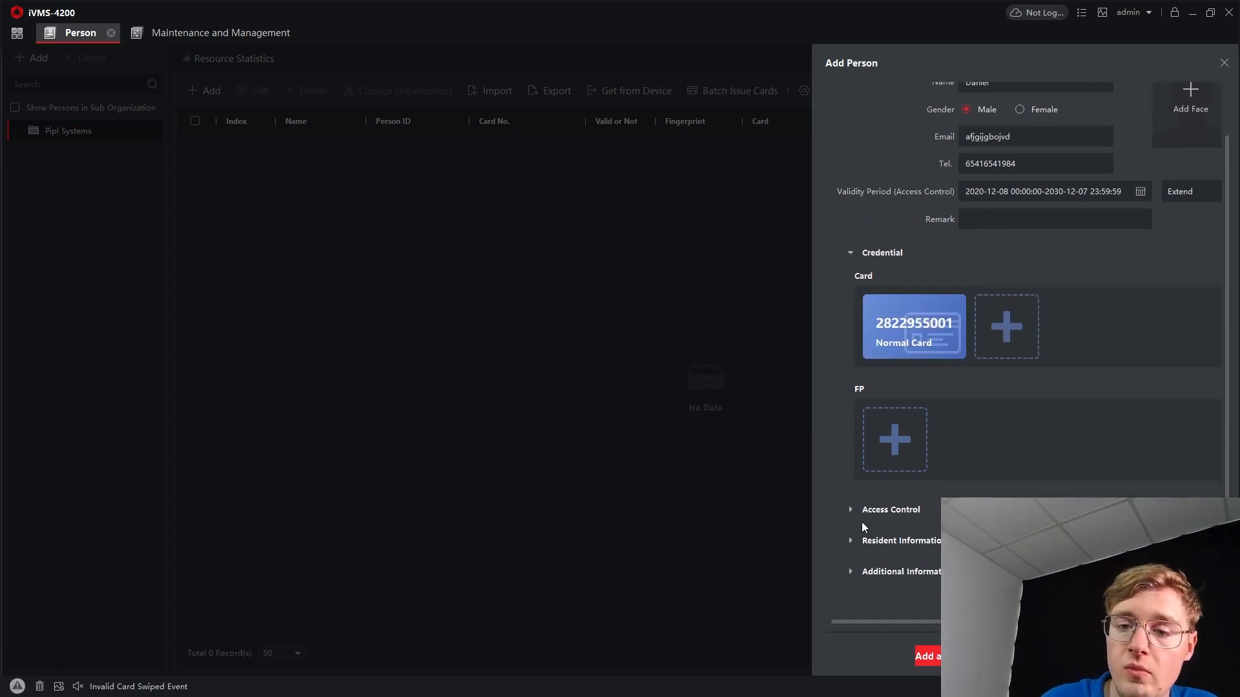
Bind Daniel to indoor station 6320 room 1 under Resident Information and save him
{"action": "left_click", "coordinate": [902, 540]}
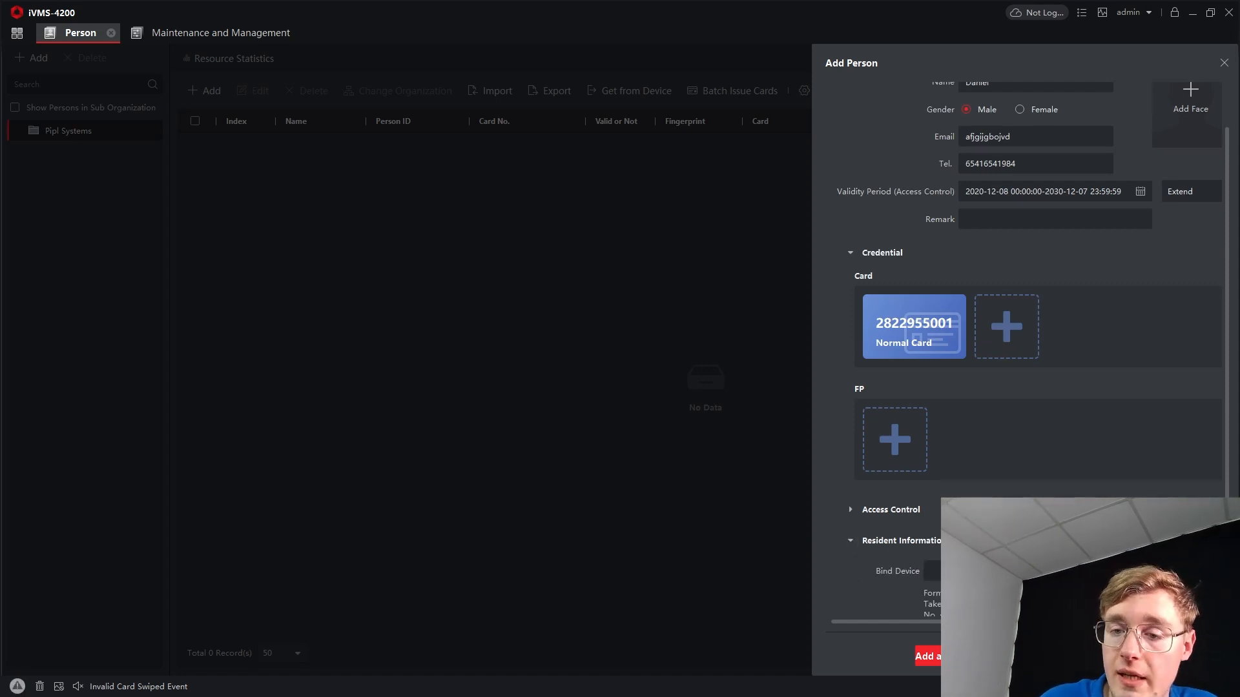
{"action": "scroll", "scroll_direction": "down", "scroll_amount": 3}
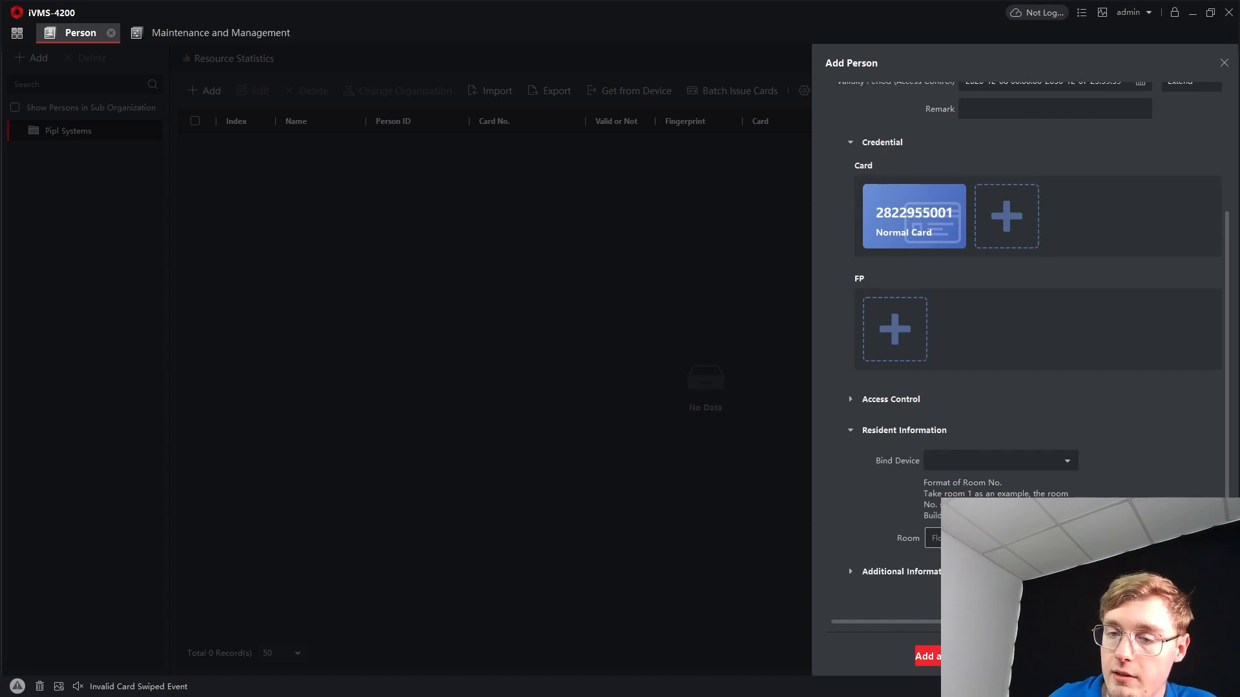
{"action": "type", "text": "1"}
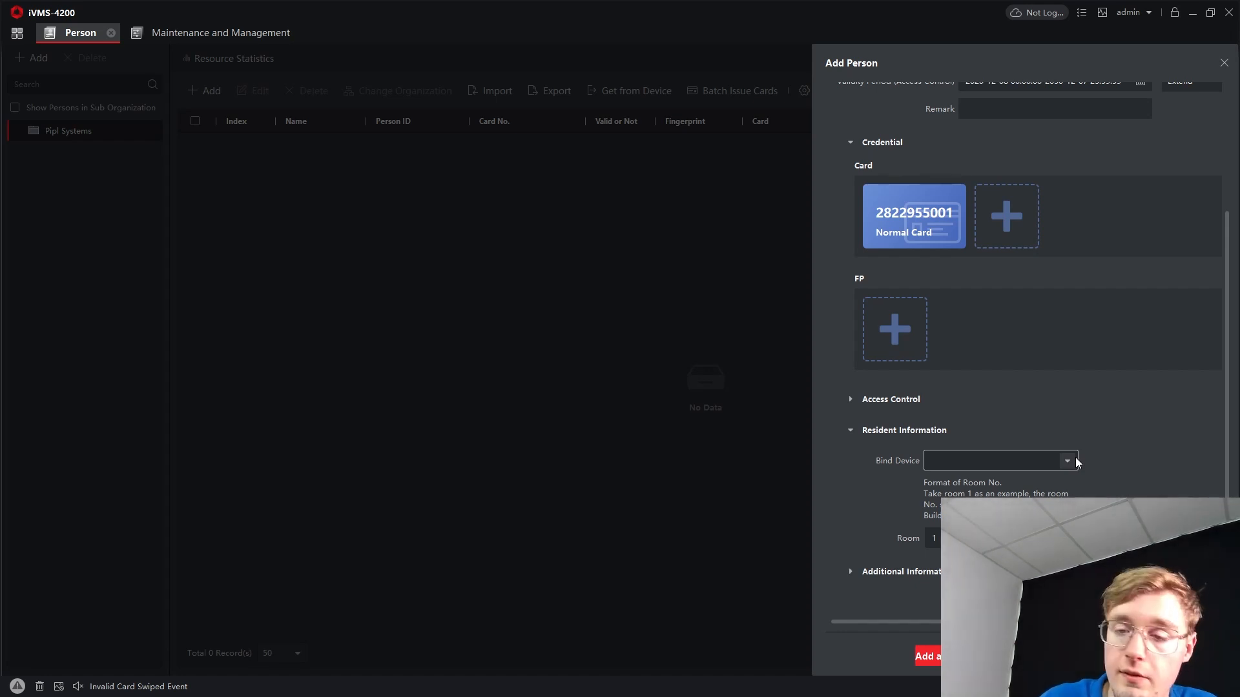
{"action": "left_click", "coordinate": [1067, 461]}
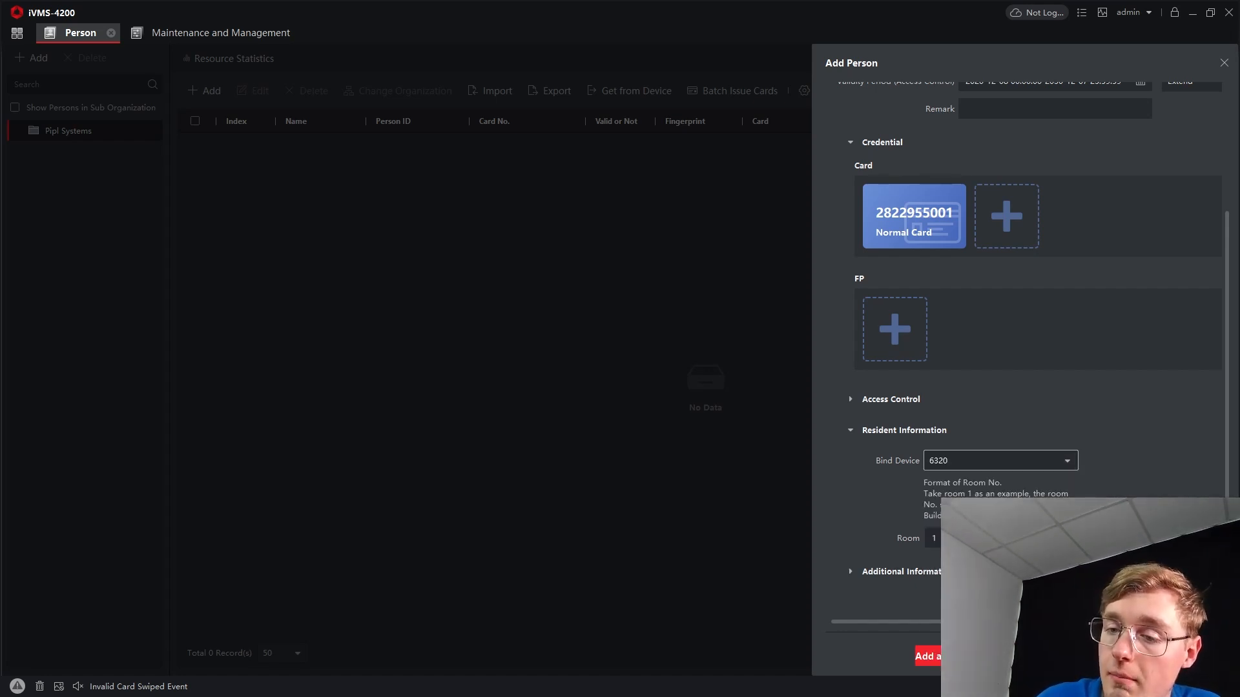
{"action": "left_click", "coordinate": [930, 656]}
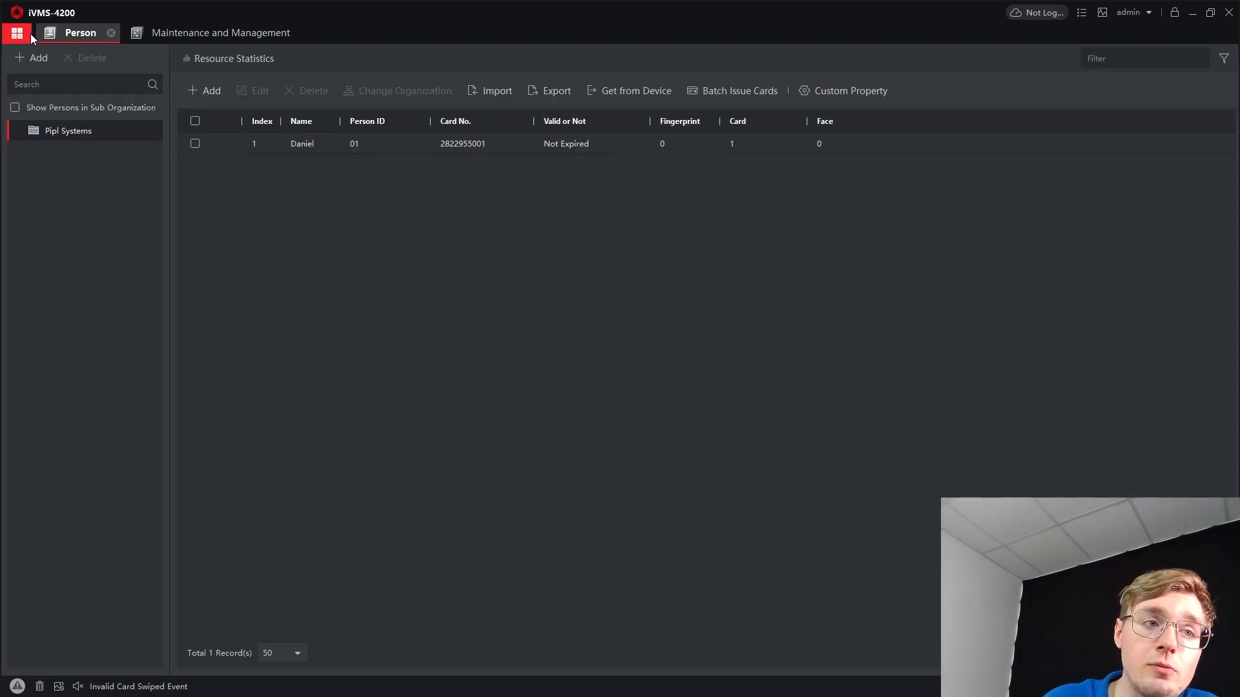
Create a new access group named Entry under Access Control Authorization
{"action": "left_click", "coordinate": [18, 33]}
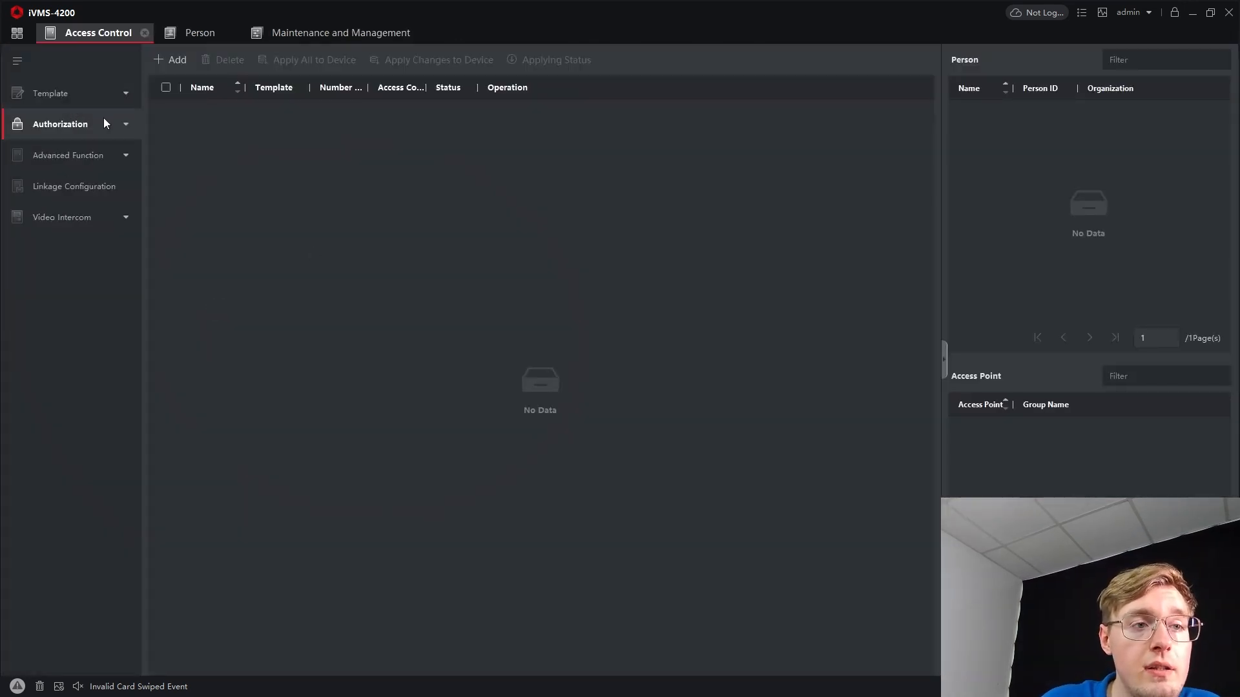
{"action": "left_click", "coordinate": [59, 124]}
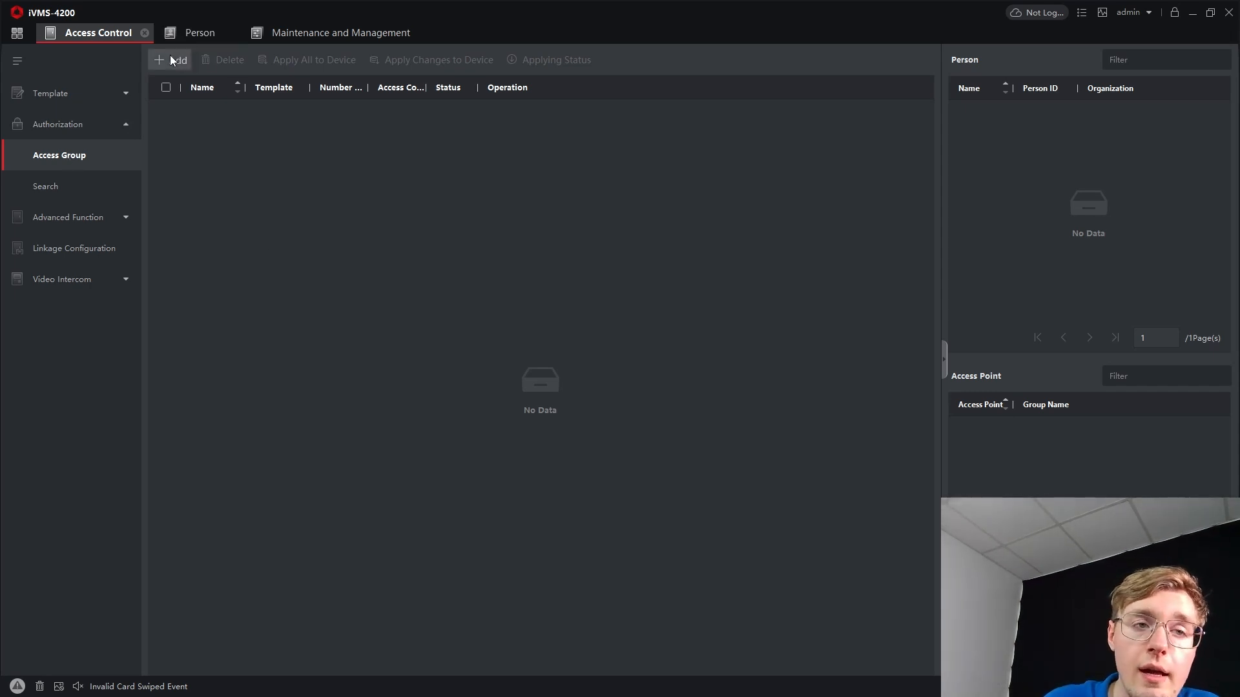
{"action": "left_click", "coordinate": [170, 59]}
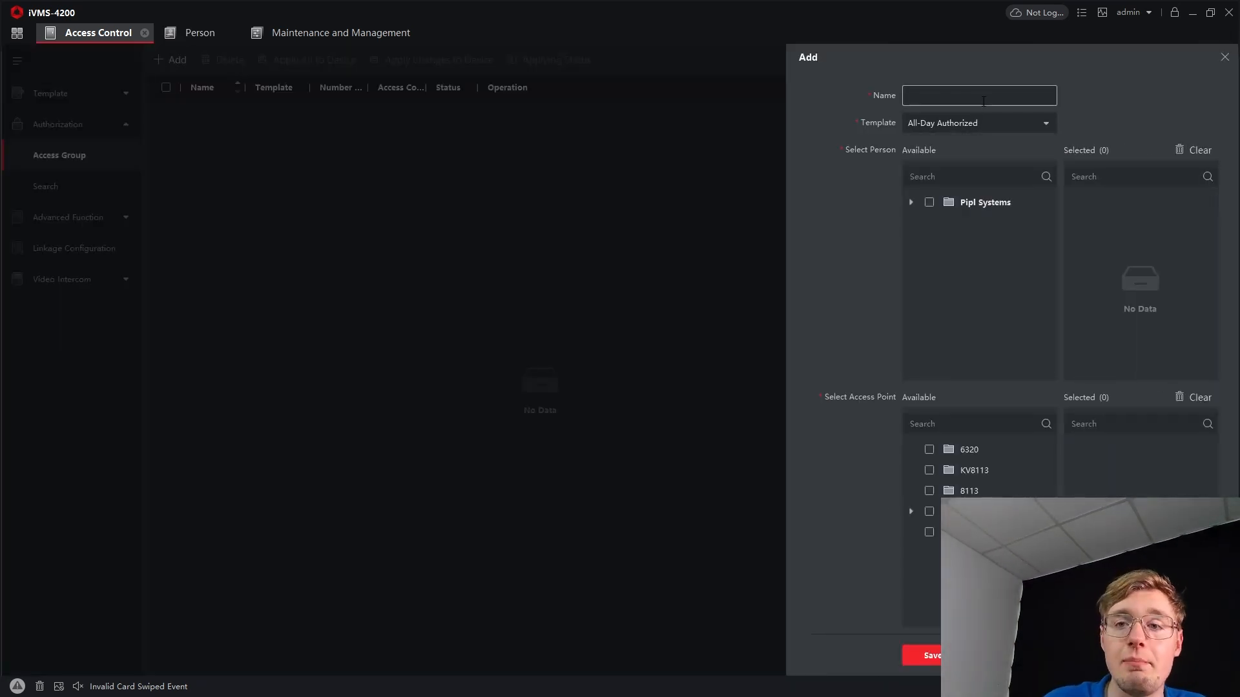
{"action": "type", "text": "Entry"}
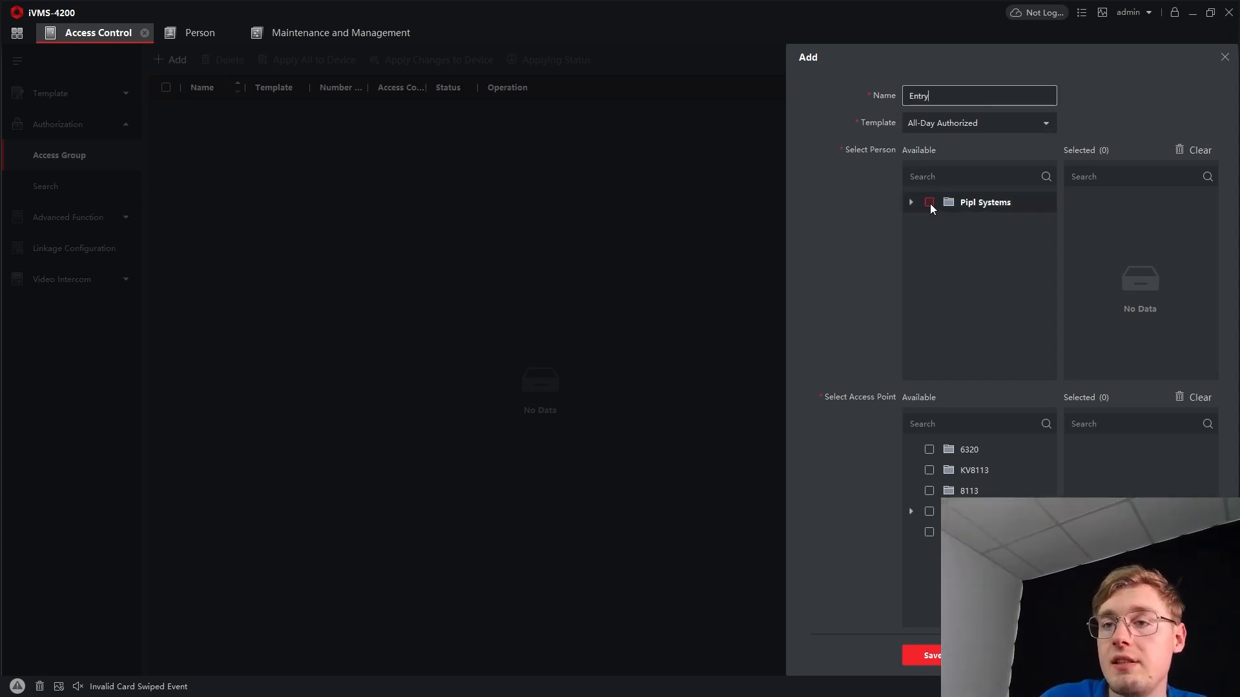
Include Pipl Systems (Daniel) and the Door1_6113 access point, and save the group
{"action": "left_click", "coordinate": [929, 201]}
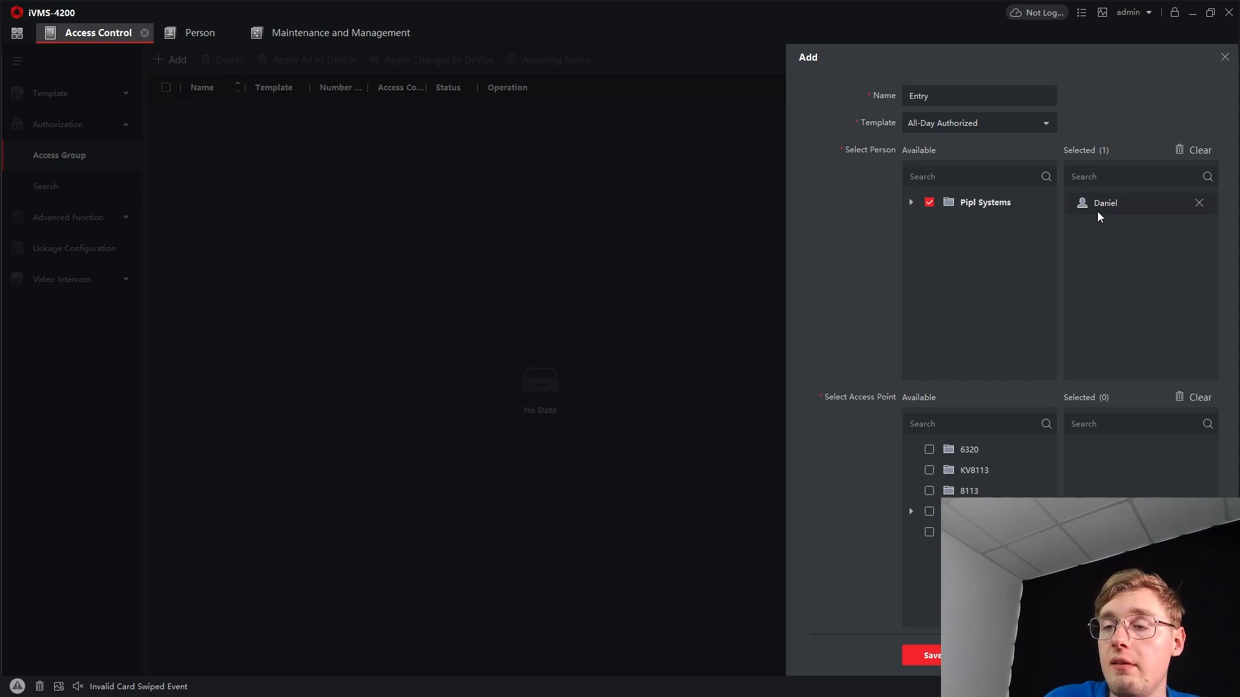
{"action": "mouse_move", "coordinate": [1098, 216]}
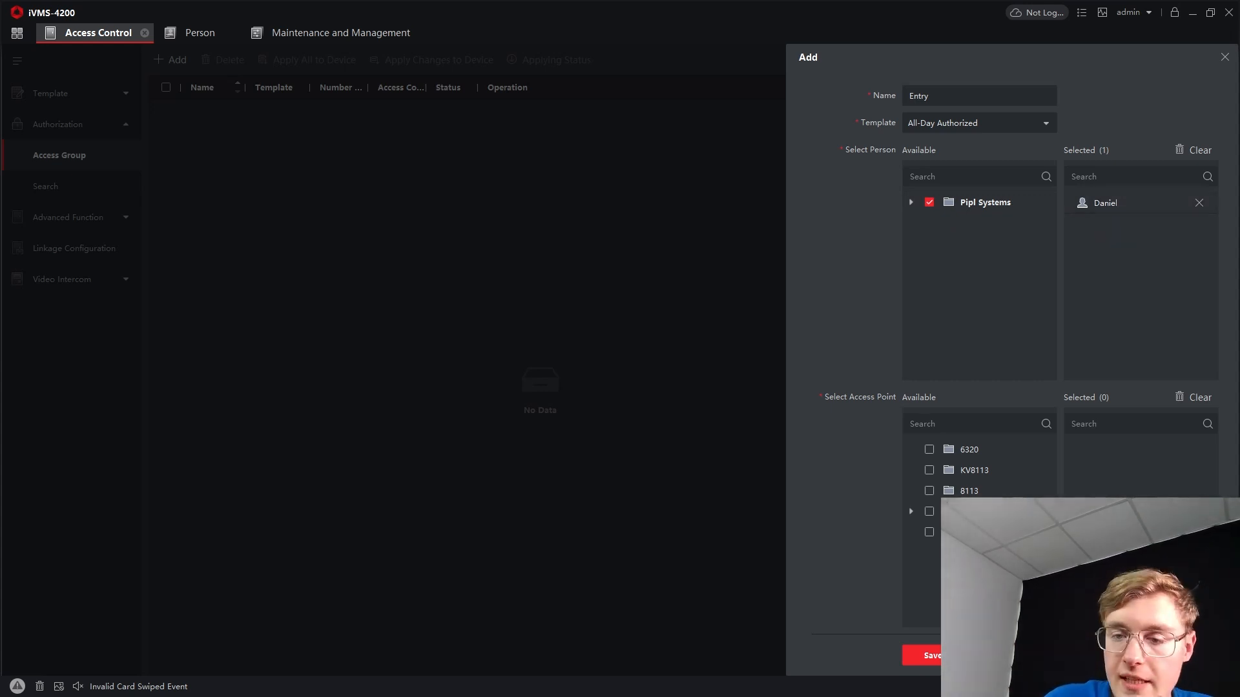
{"action": "left_click", "coordinate": [930, 512]}
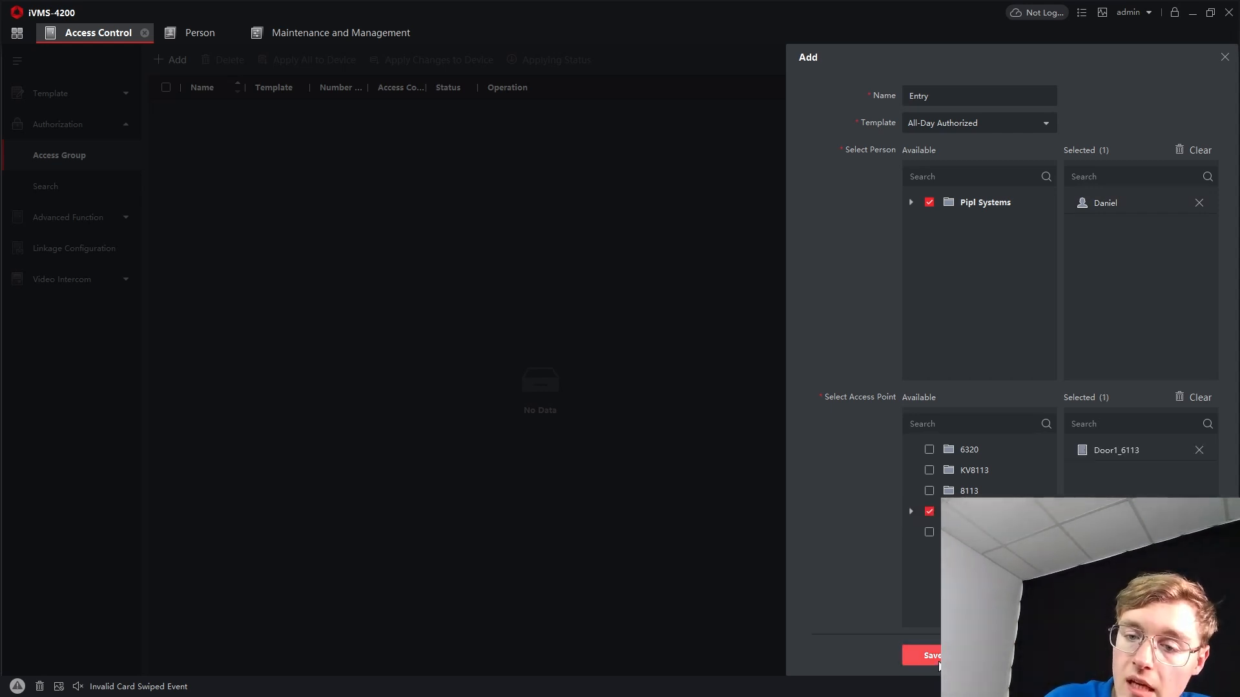
{"action": "left_click", "coordinate": [928, 657]}
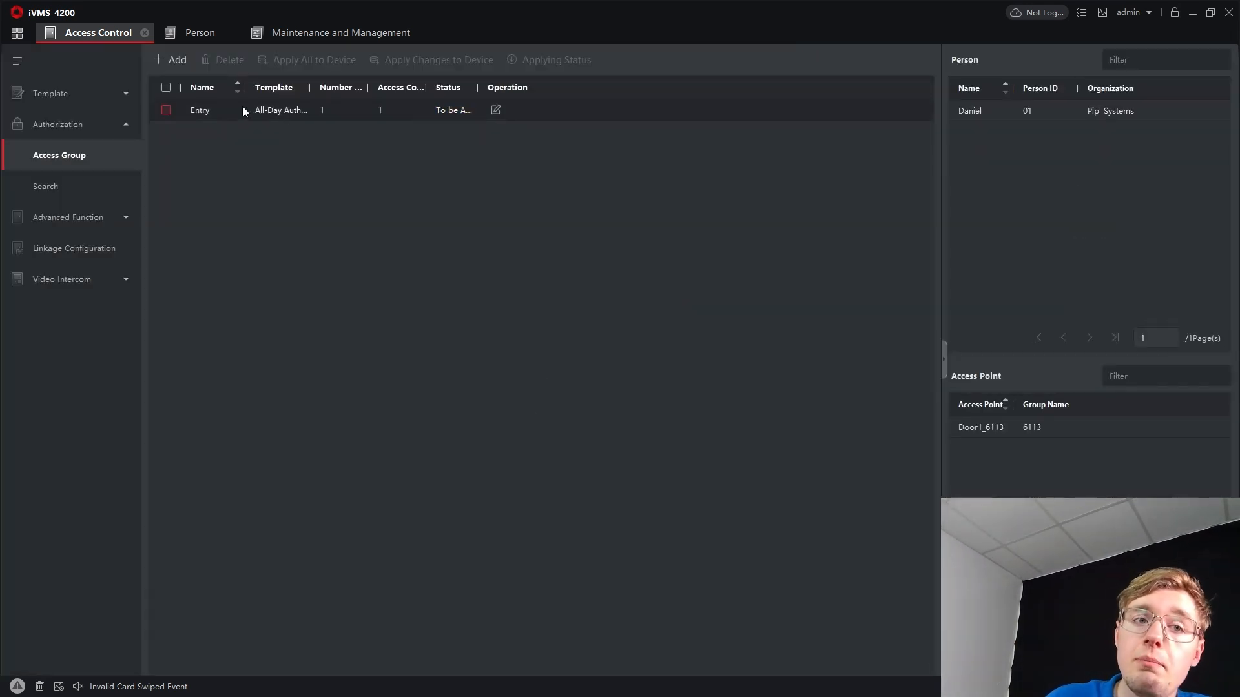
Apply the Entry access group to device 6113 and dismiss the 100% status report
{"action": "left_click", "coordinate": [165, 88]}
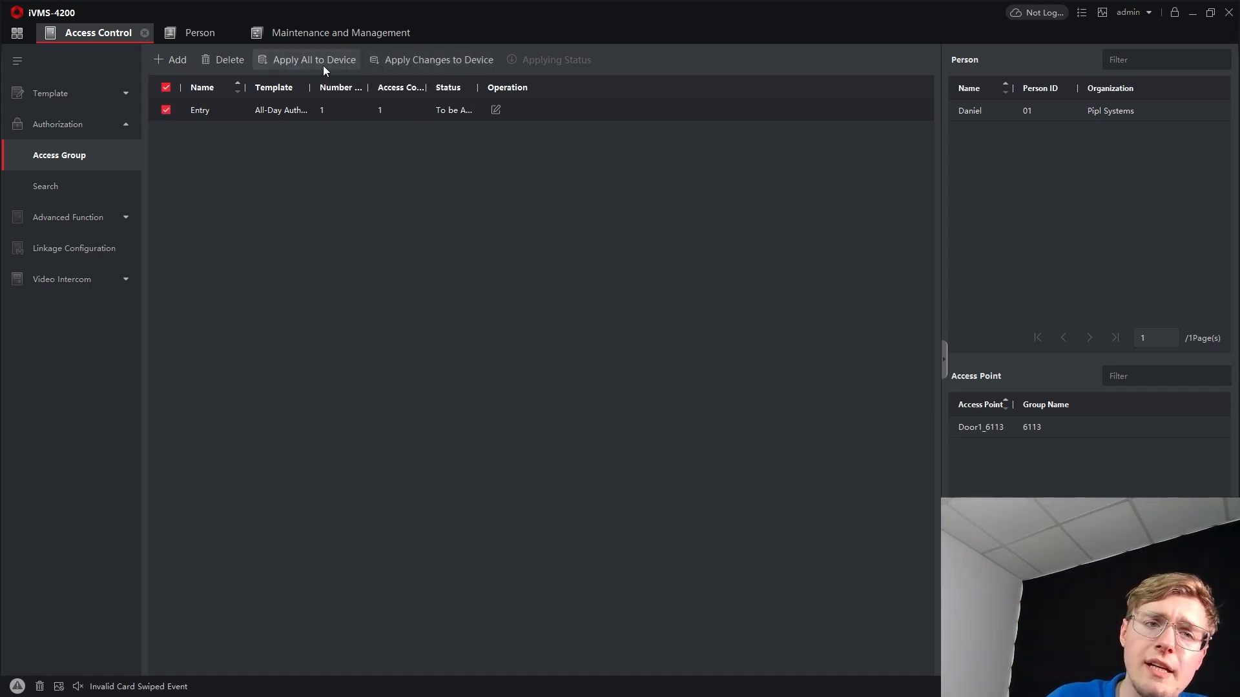
{"action": "left_click", "coordinate": [313, 59]}
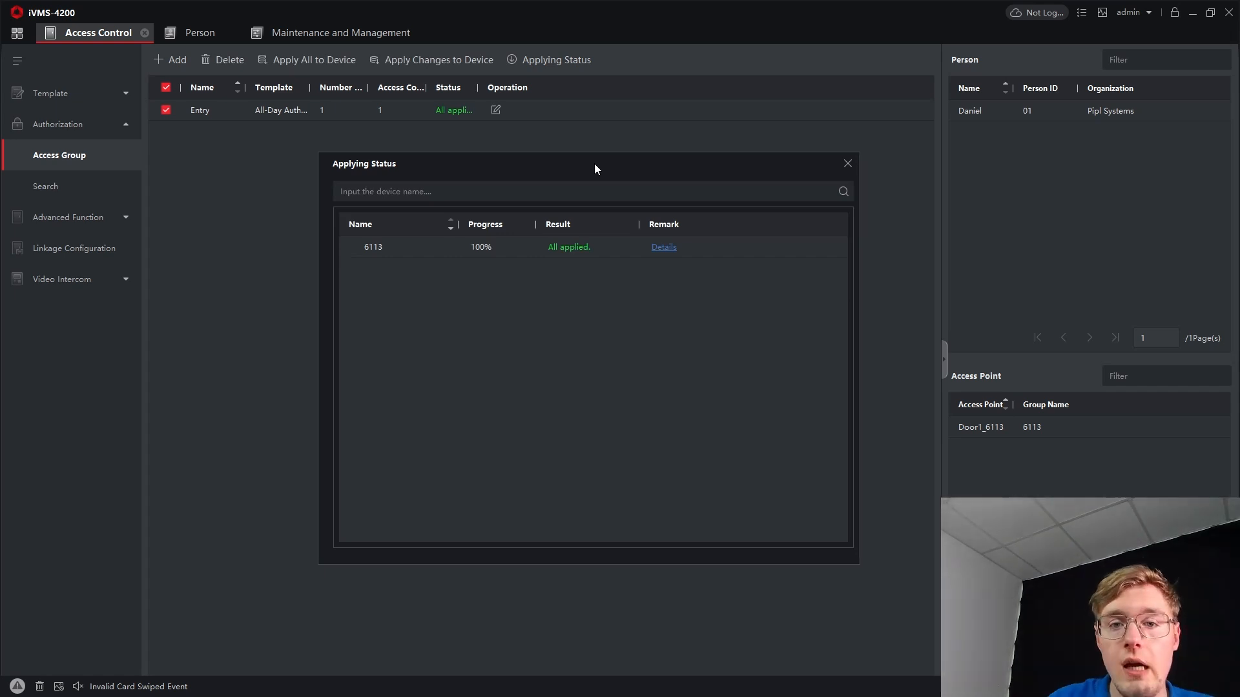
{"action": "left_click", "coordinate": [847, 163]}
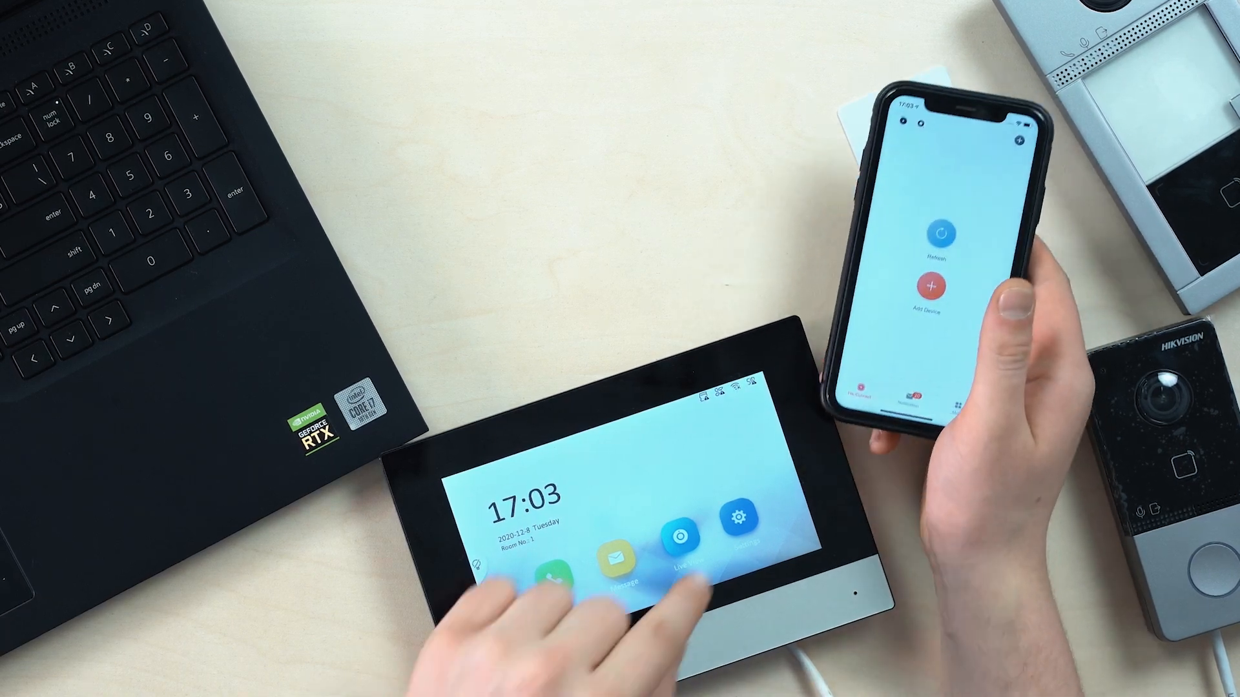
Add the indoor monitor to the Hik-Connect account by QR code and save its alias
{"action": "left_click", "coordinate": [739, 536]}
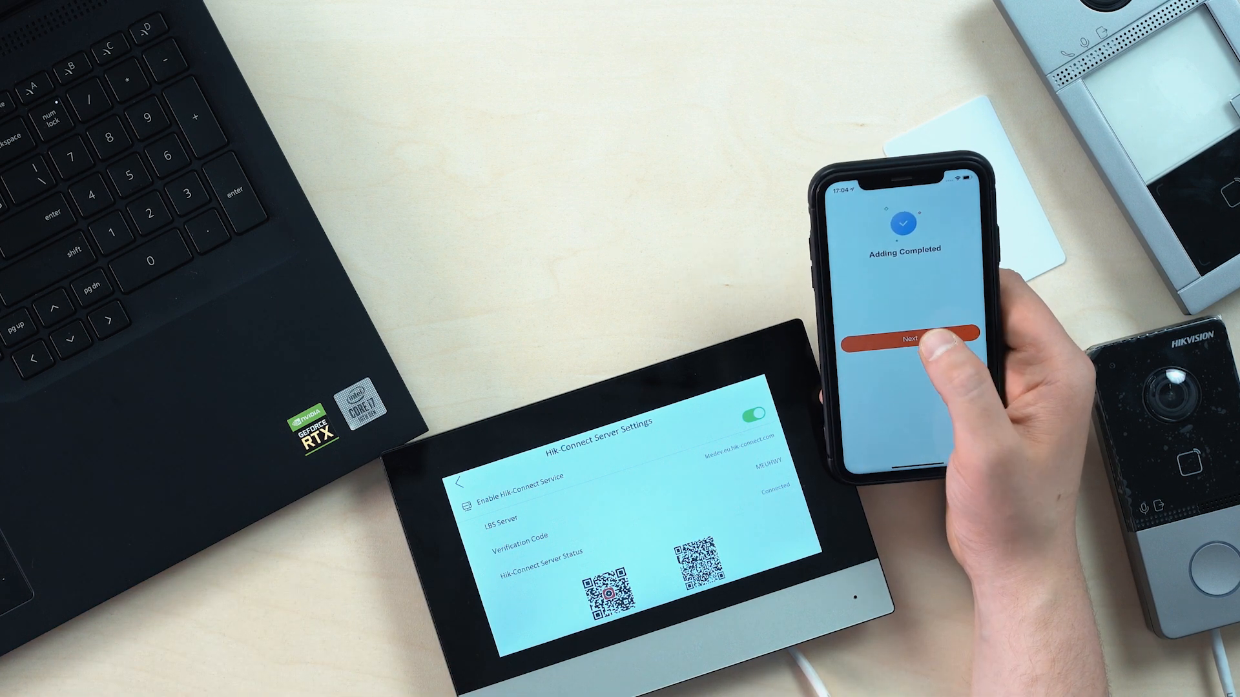
{"action": "left_click", "coordinate": [914, 339]}
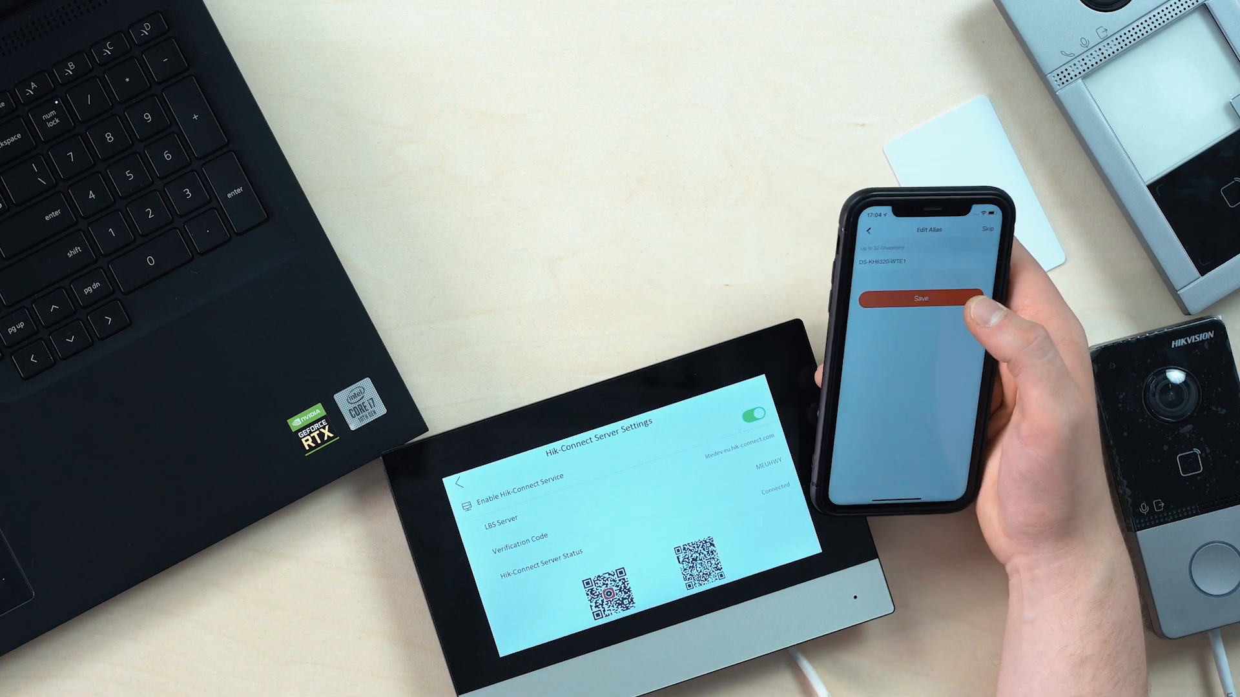
{"action": "left_click", "coordinate": [916, 297]}
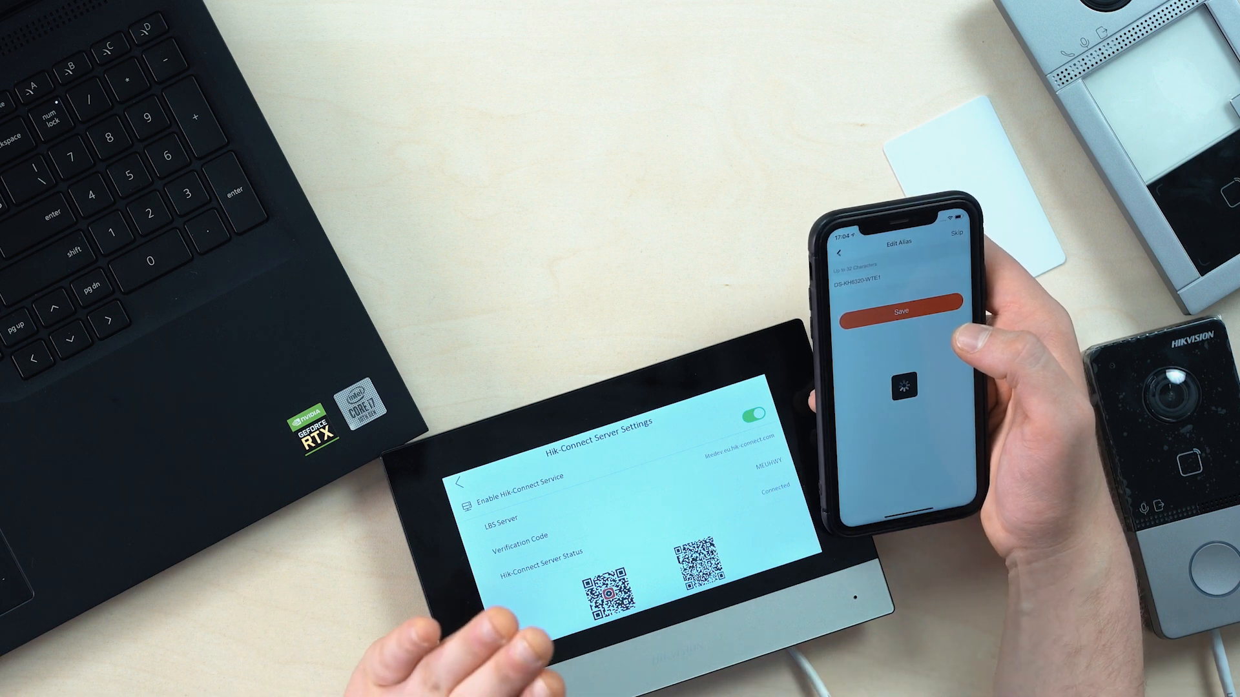